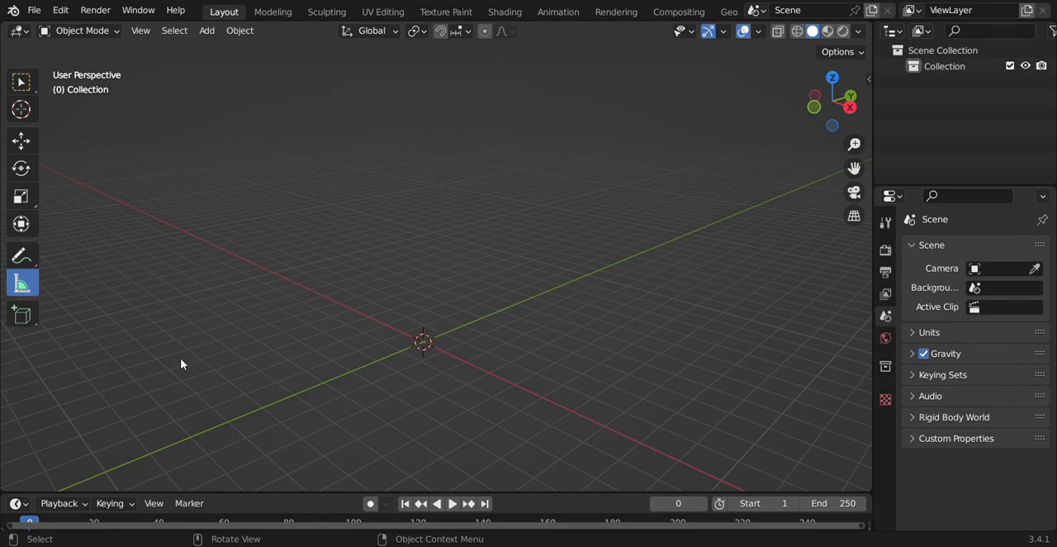
mouse_move(832, 126)
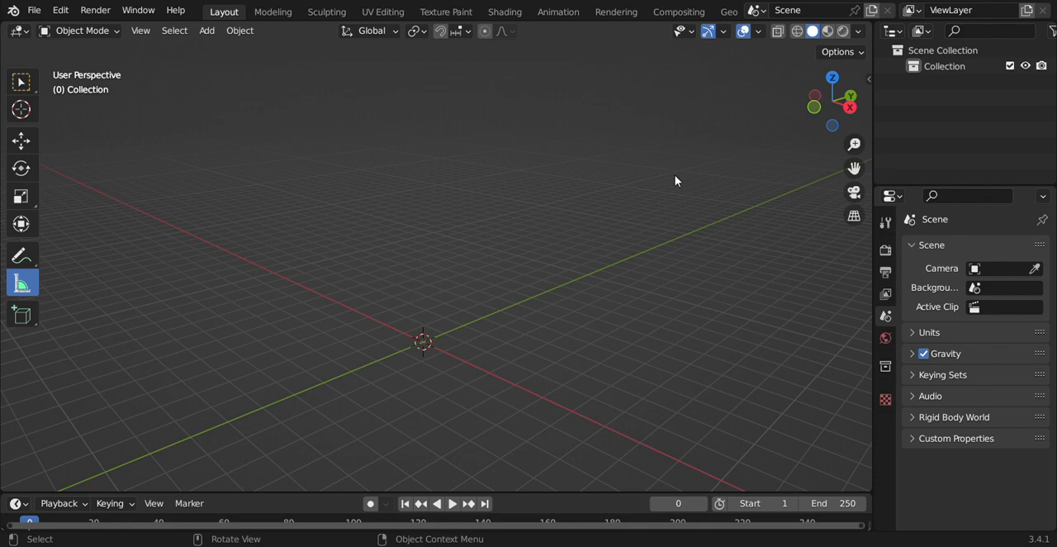
mouse_move(680, 169)
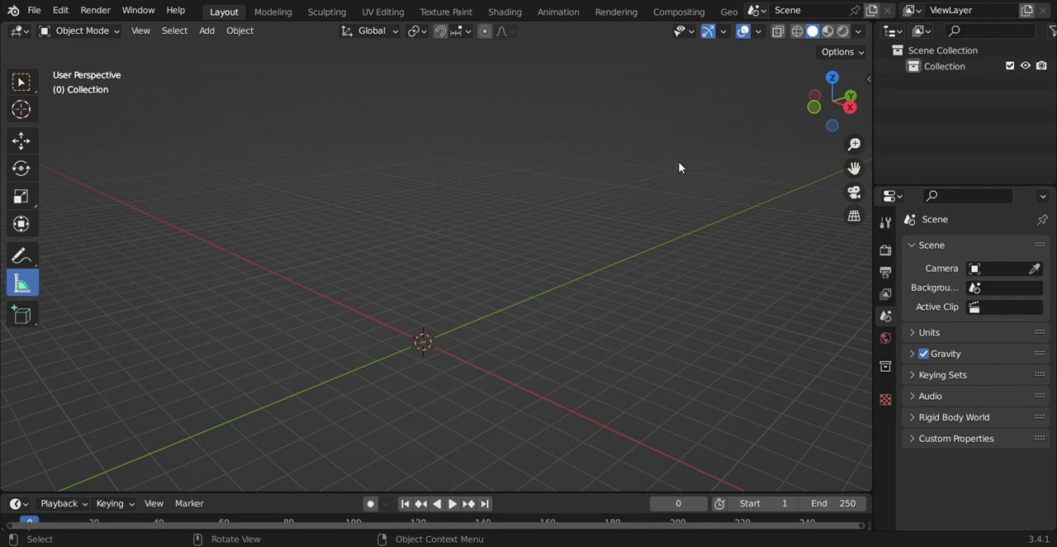
mouse_move(644, 208)
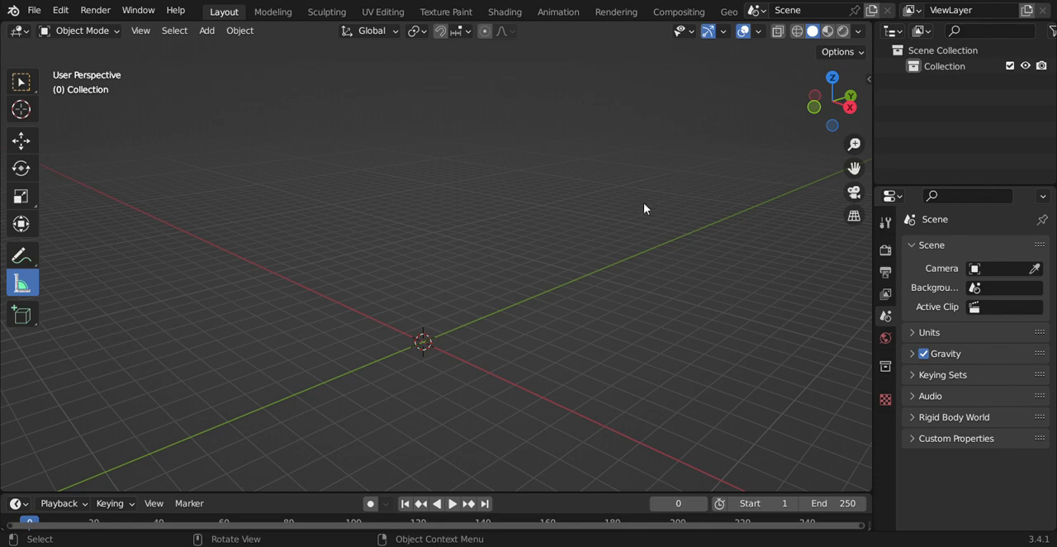
mouse_move(568, 327)
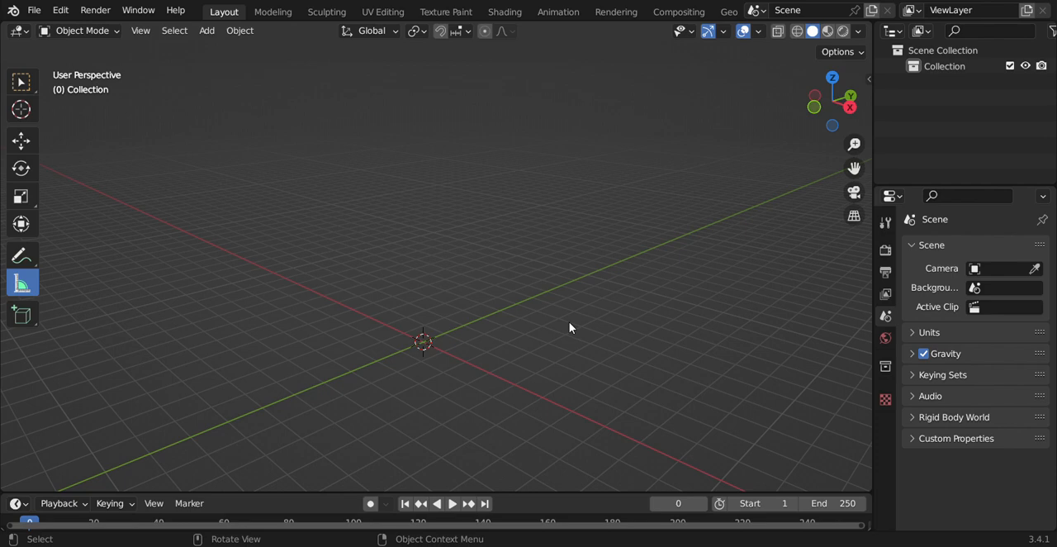
mouse_move(545, 290)
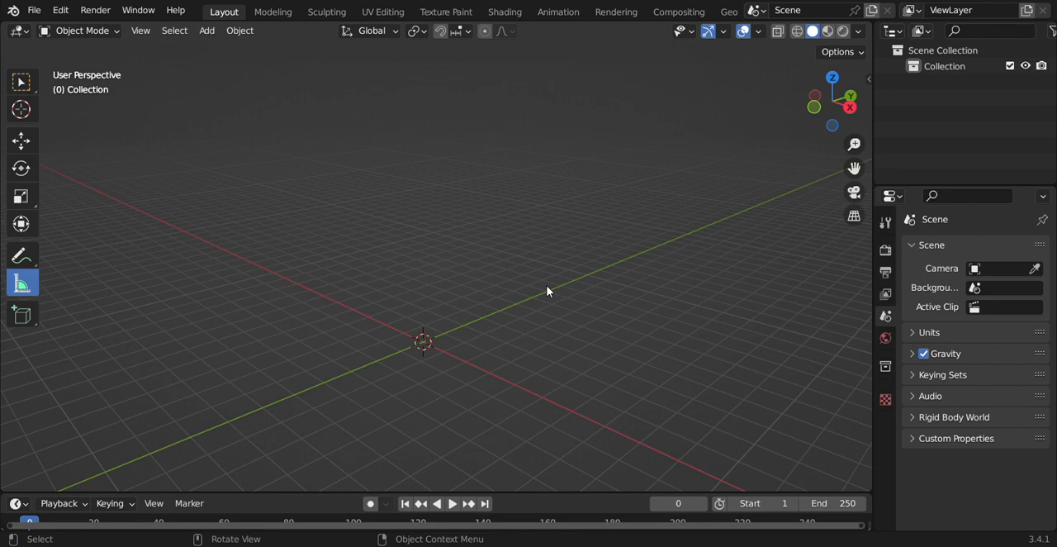
mouse_move(439, 343)
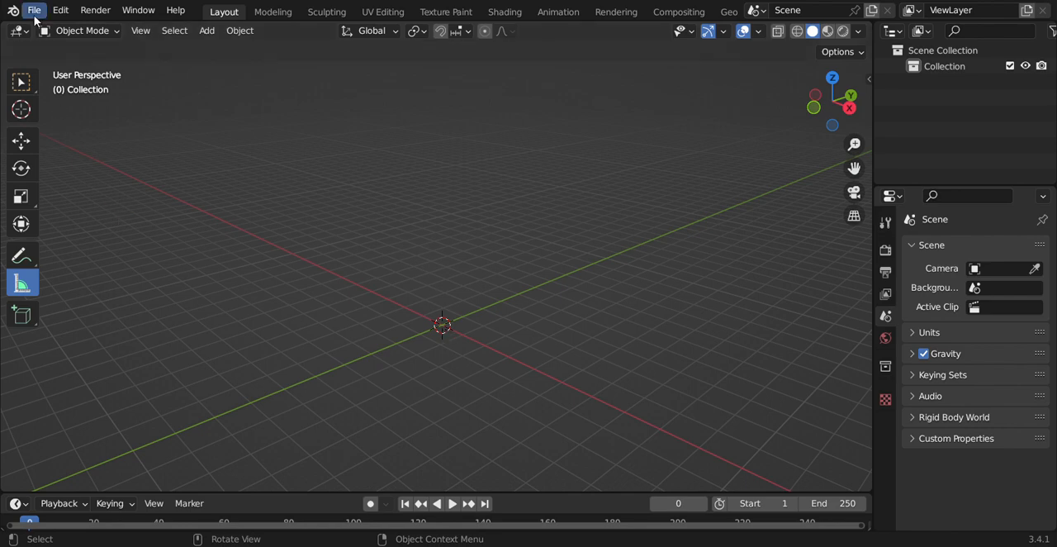
- Bring up the File menu to reach the import formats for the car OBJ
click(33, 10)
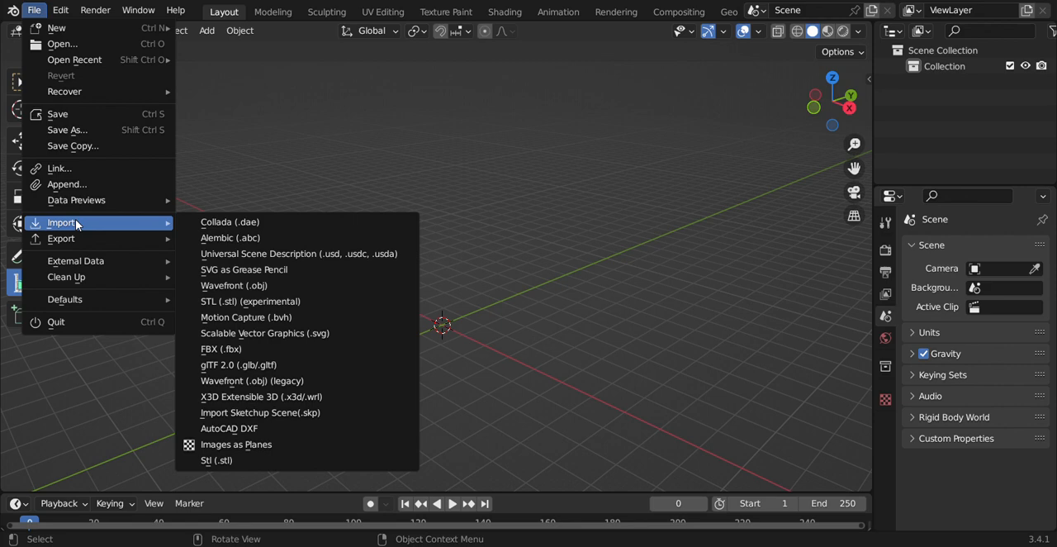
mouse_move(100, 224)
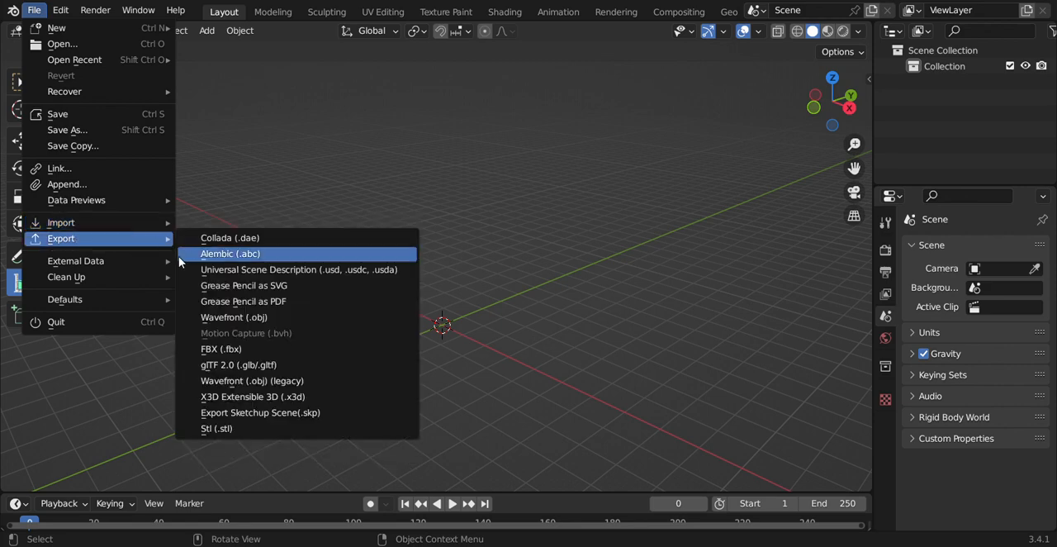
mouse_move(243, 300)
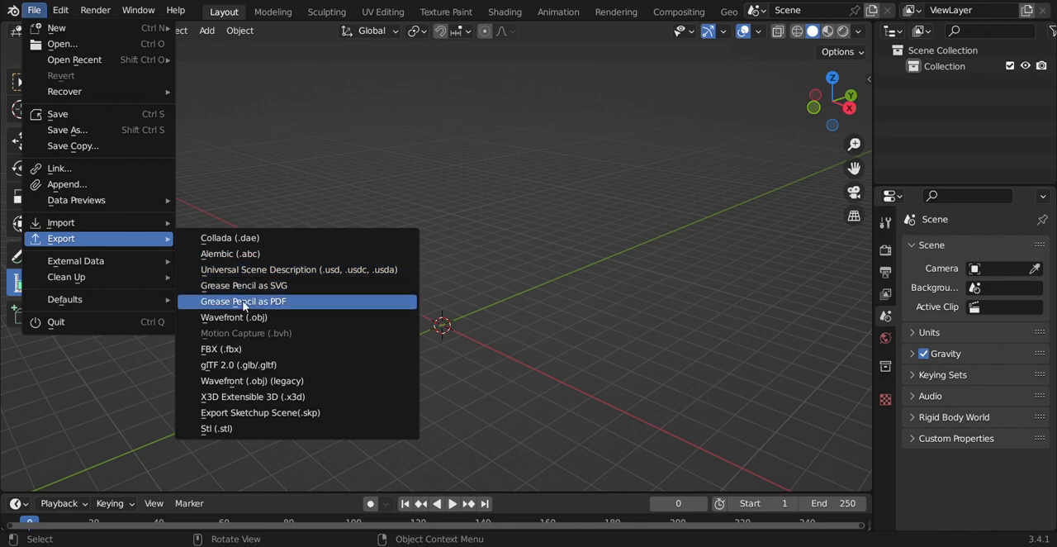
mouse_move(235, 334)
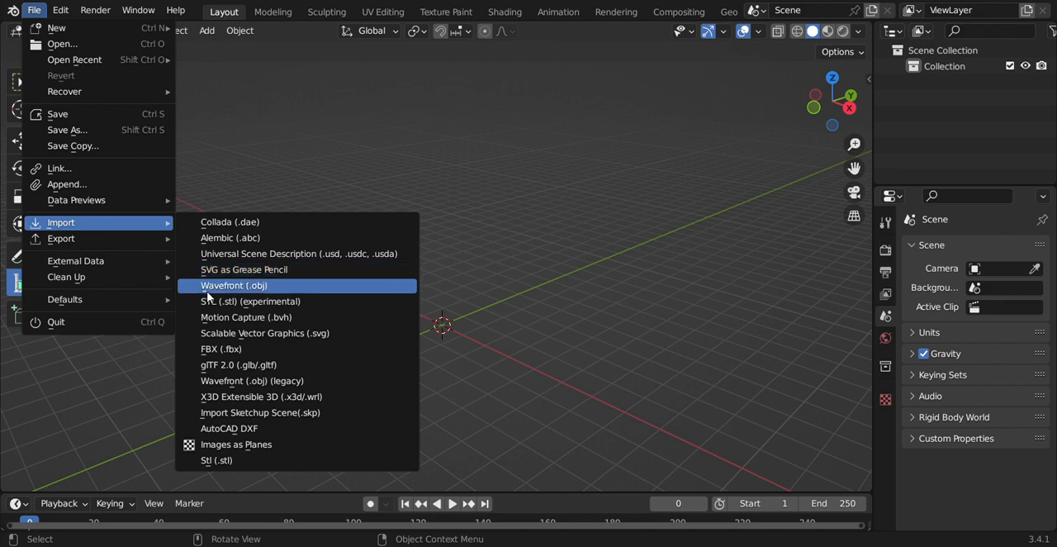
mouse_move(213, 291)
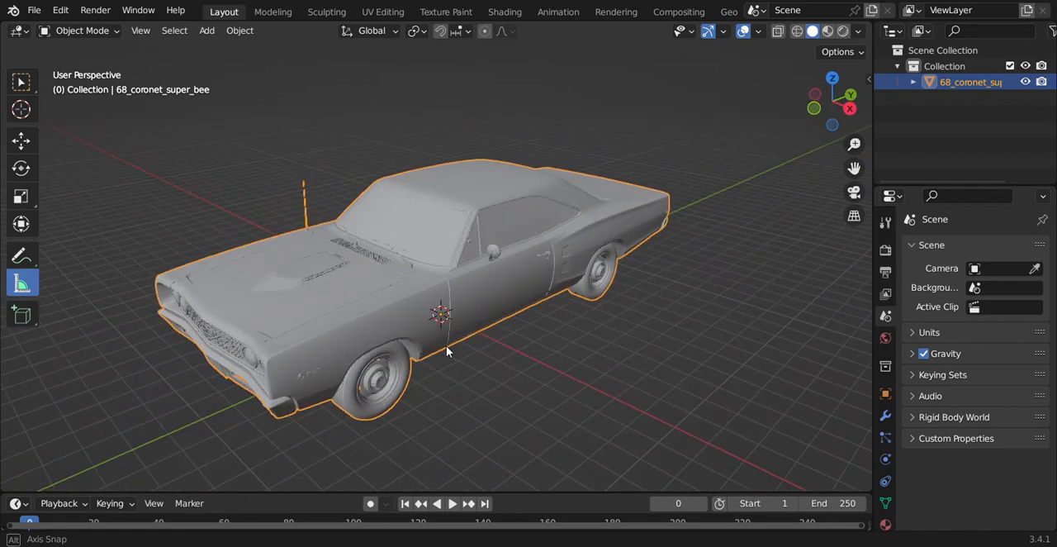
drag(446, 347, 437, 350)
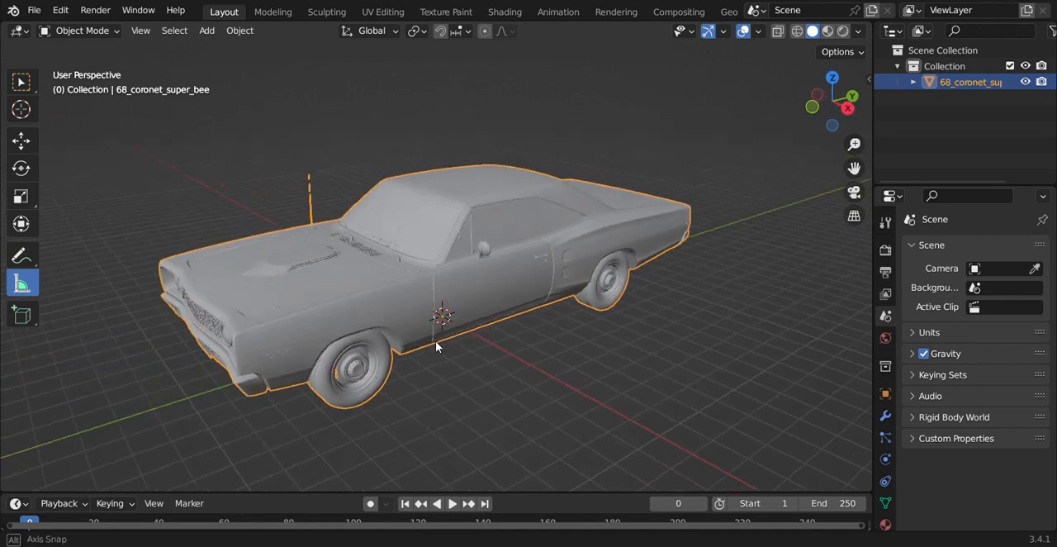
drag(438, 346, 442, 364)
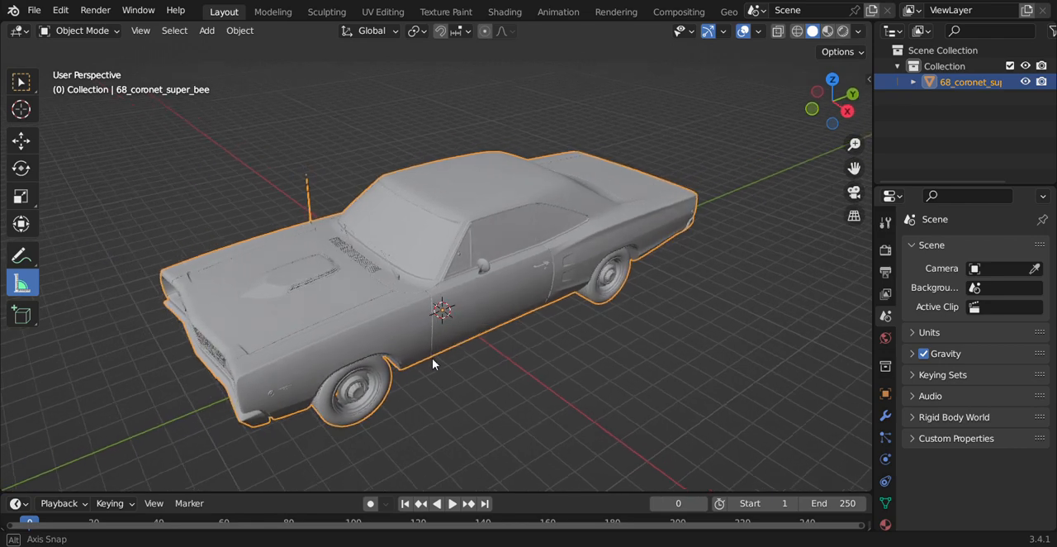
drag(429, 355, 429, 347)
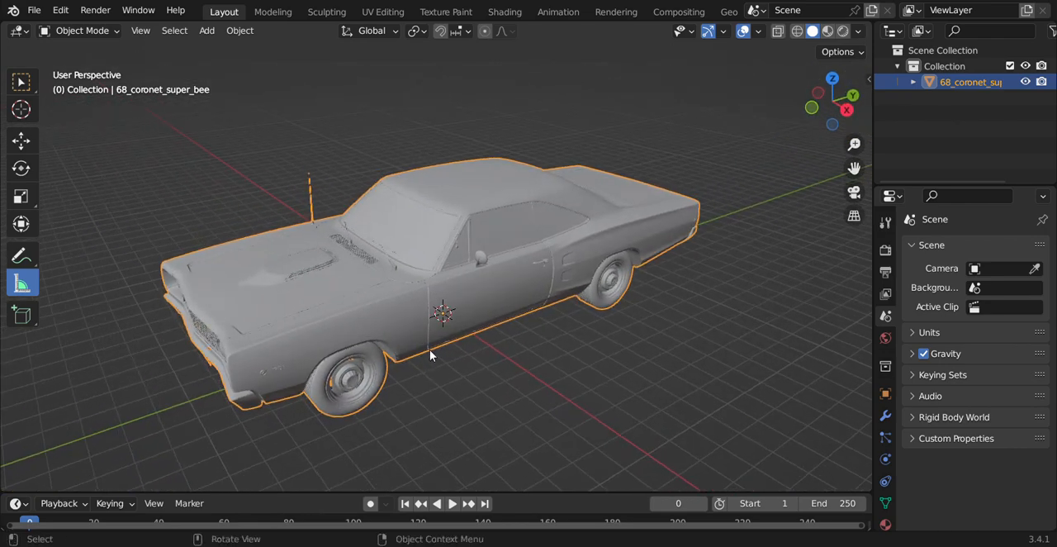
drag(495, 289, 438, 360)
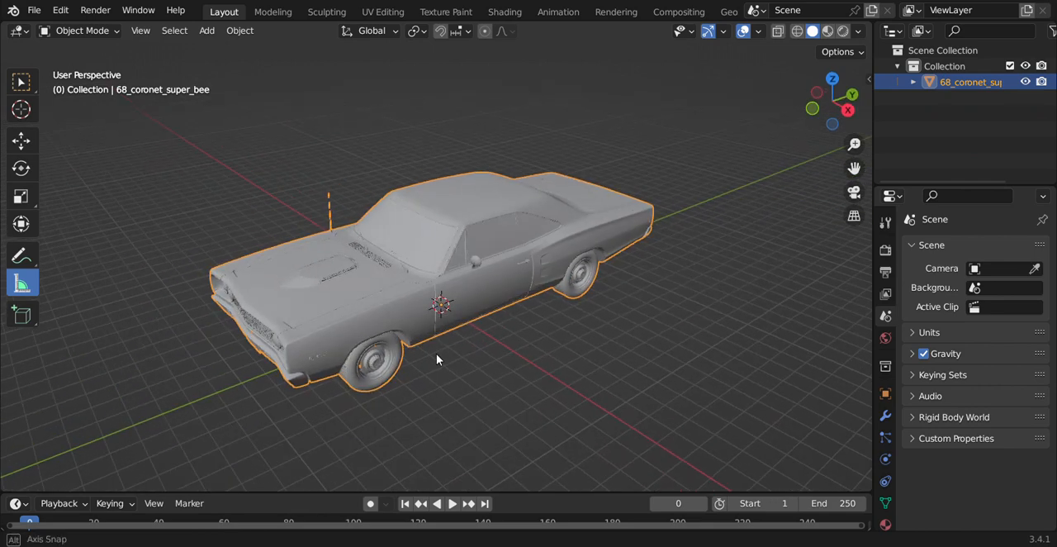
drag(438, 360, 437, 373)
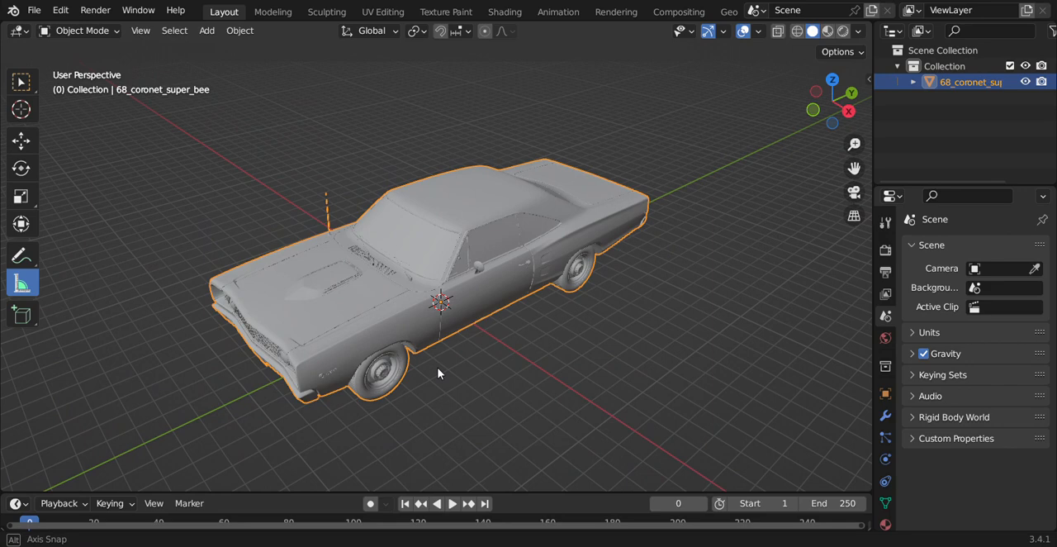
drag(438, 372, 446, 362)
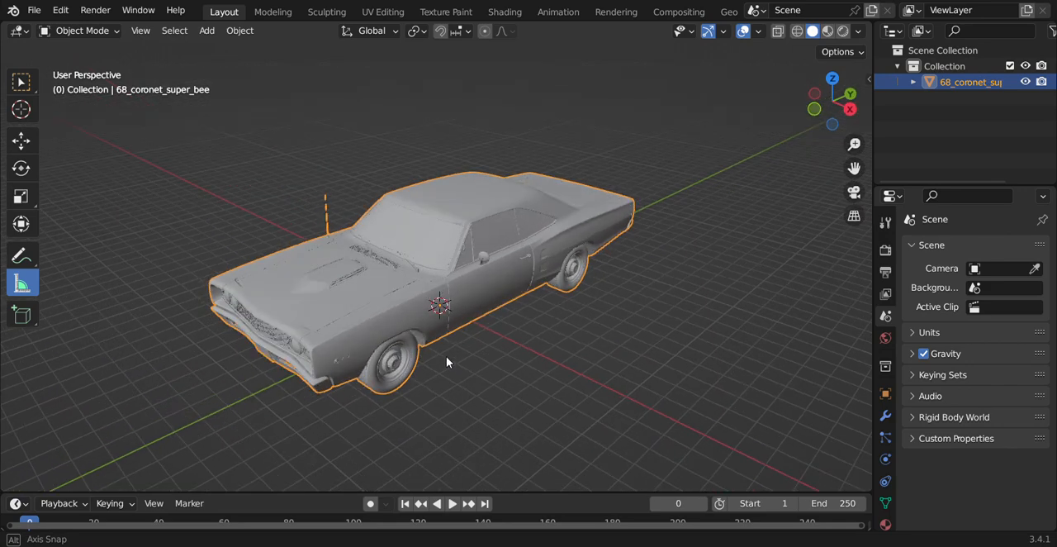
drag(446, 363, 439, 366)
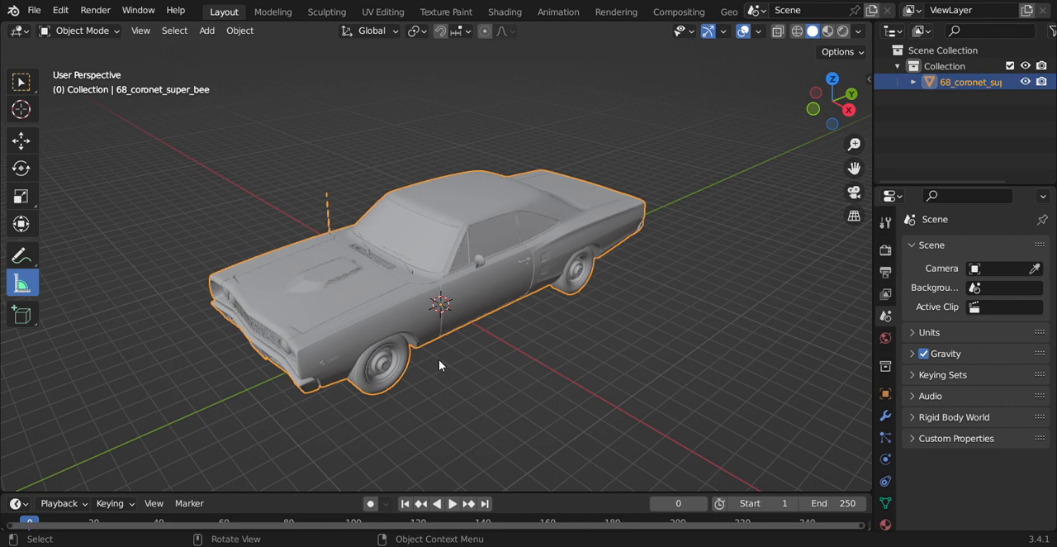
drag(495, 289, 462, 363)
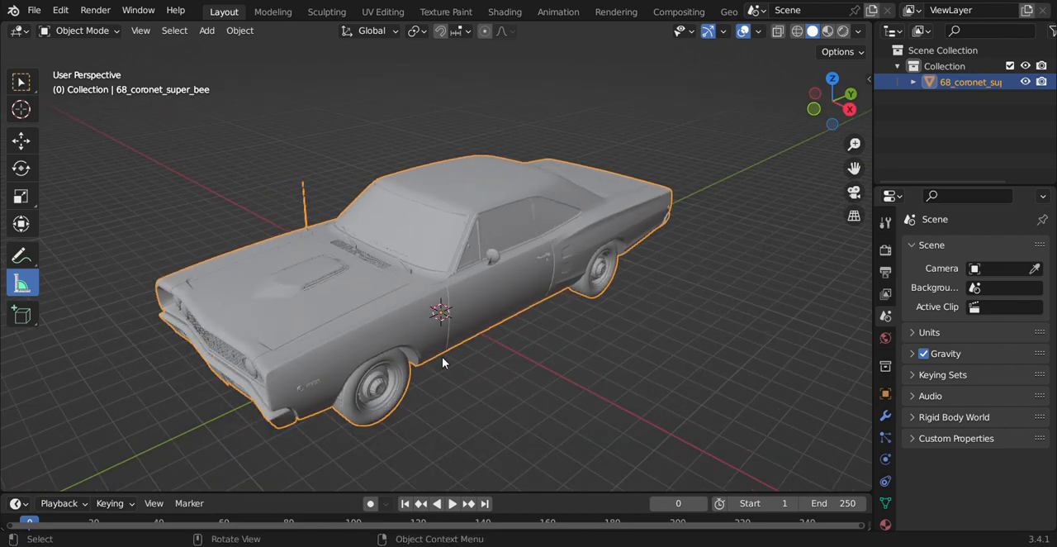
drag(442, 363, 479, 347)
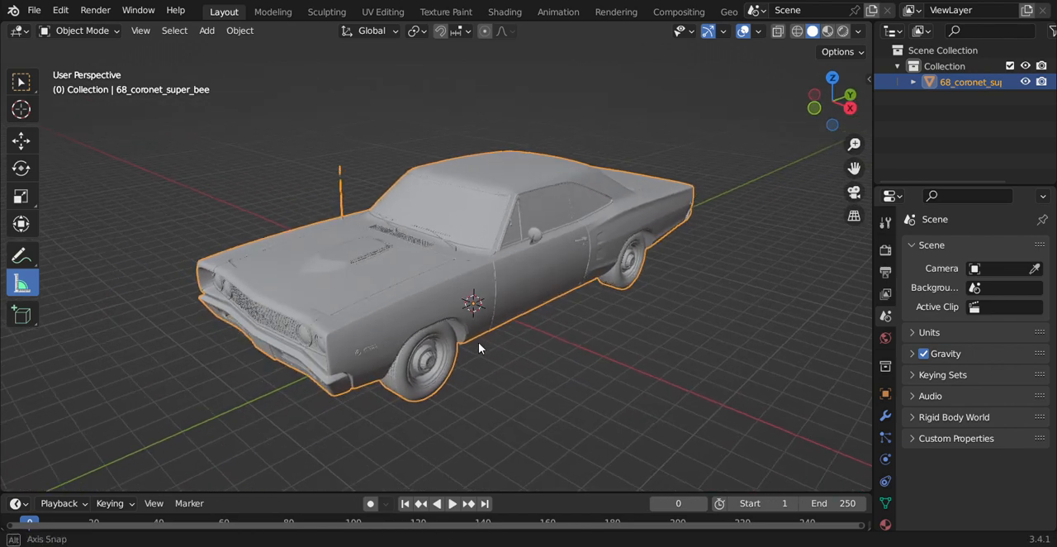
drag(479, 347, 470, 344)
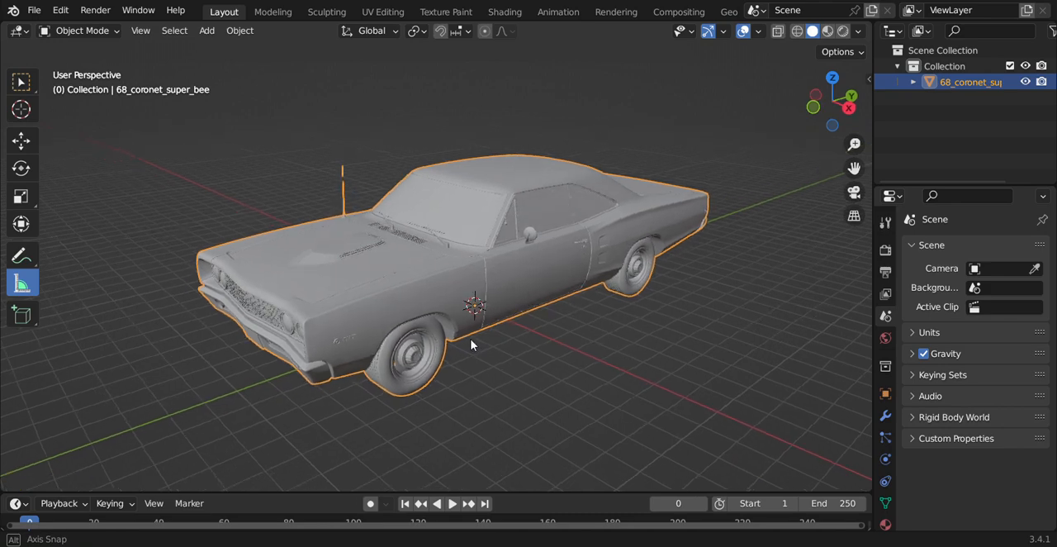
drag(471, 346, 482, 356)
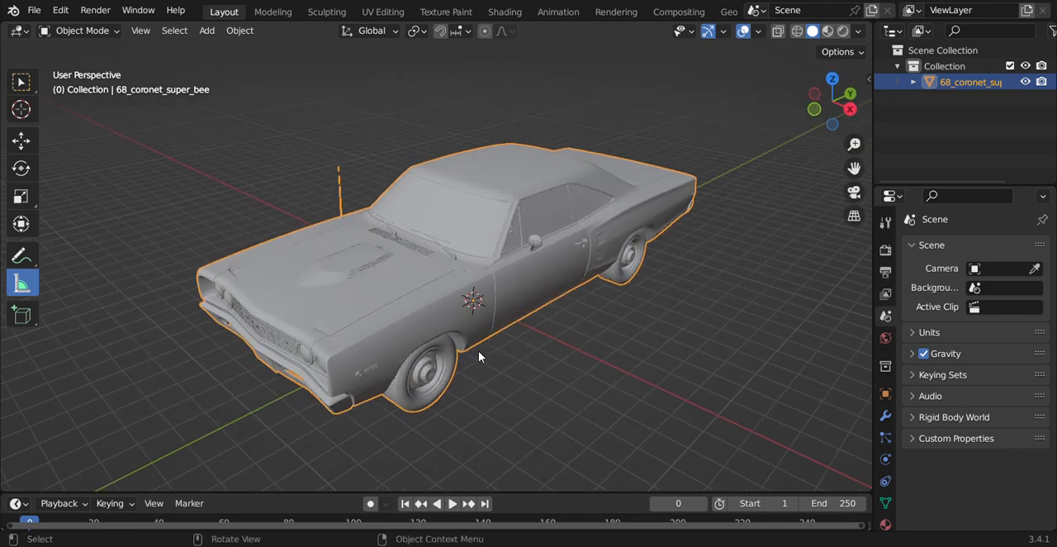
key(Tab)
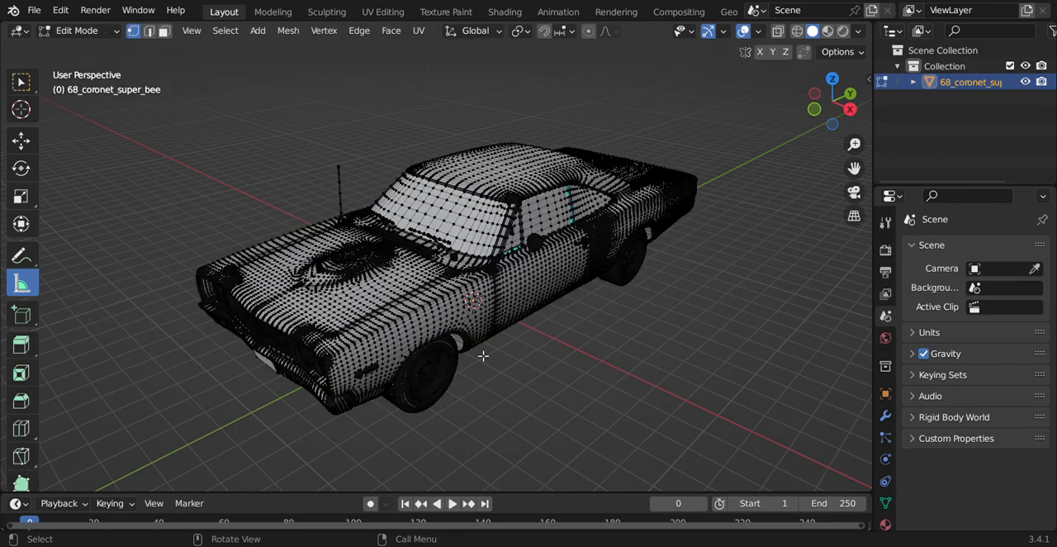
- Separate the car mesh by loose parts so each component becomes its own object
drag(482, 357, 480, 378)
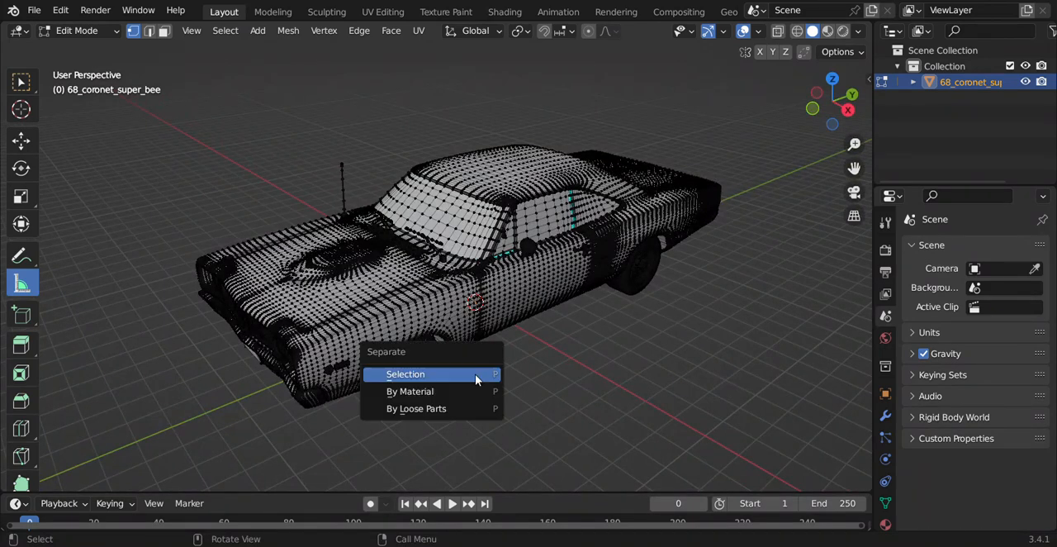
mouse_move(439, 408)
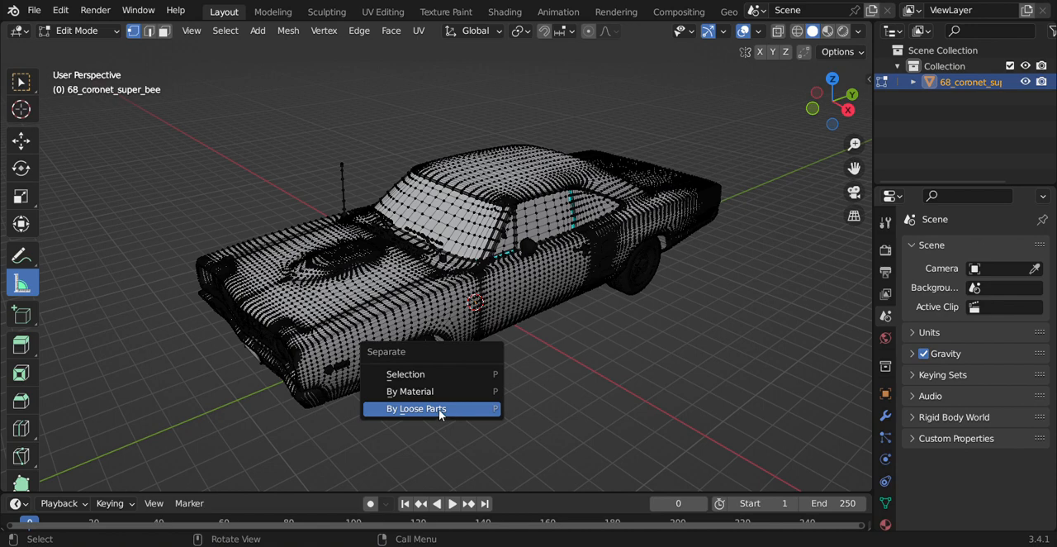
click(416, 408)
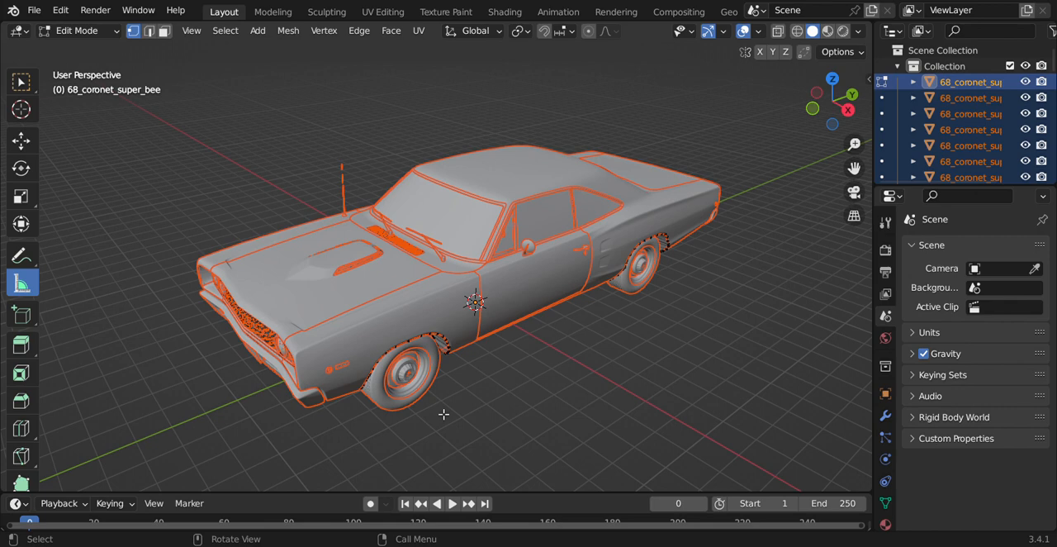
- Return to Object Mode and trial-move the front fender to confirm it is a separate object
key(Tab)
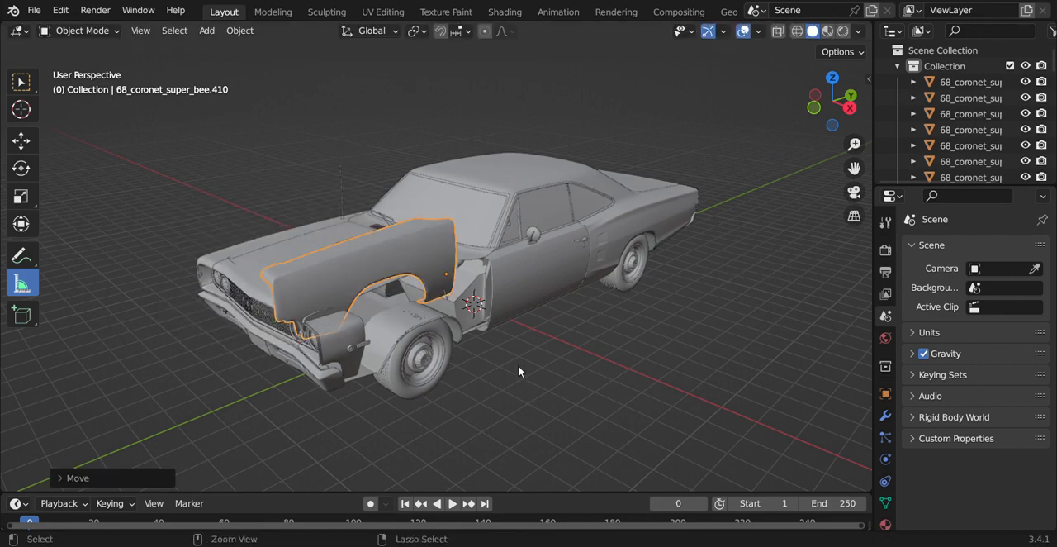
click(322, 377)
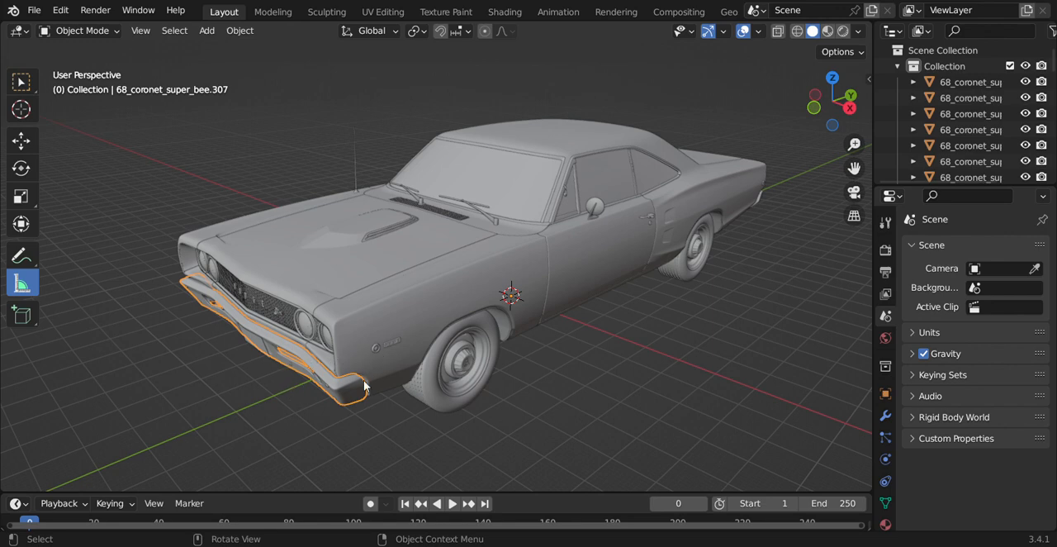
mouse_move(443, 311)
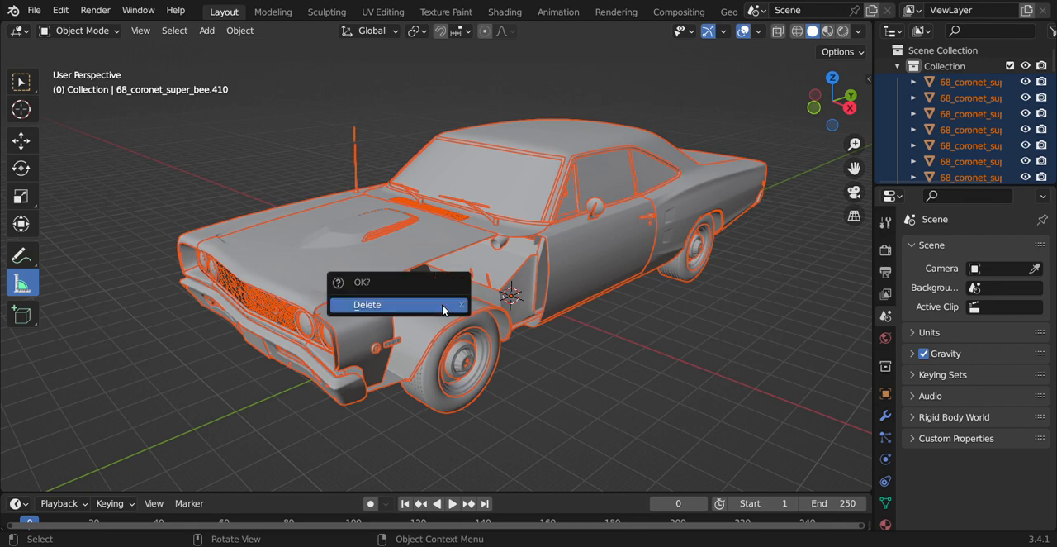
- Delete every car part except the front fender
click(366, 304)
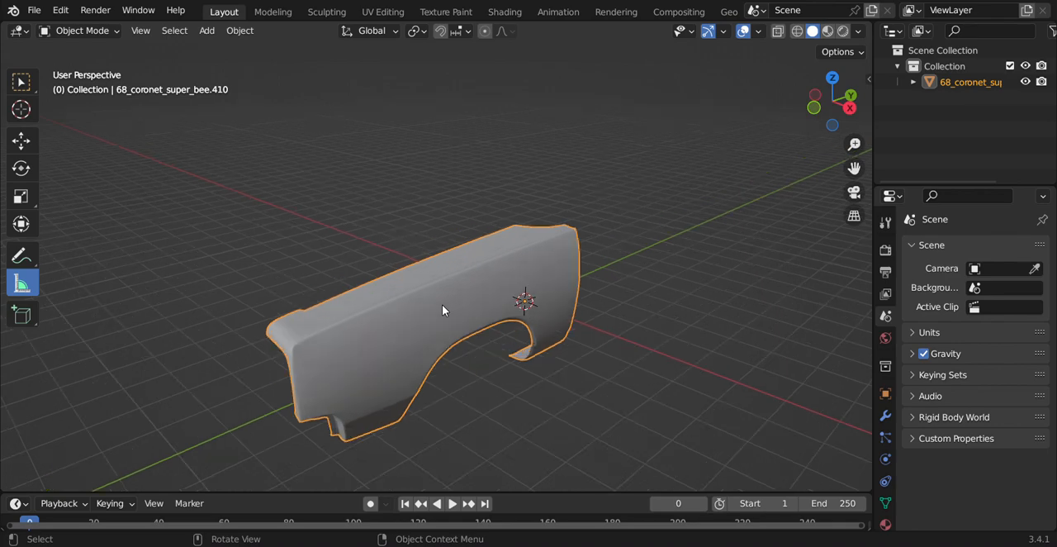
- Inspect the lone fender and start exporting it as an STL file
drag(442, 311, 469, 248)
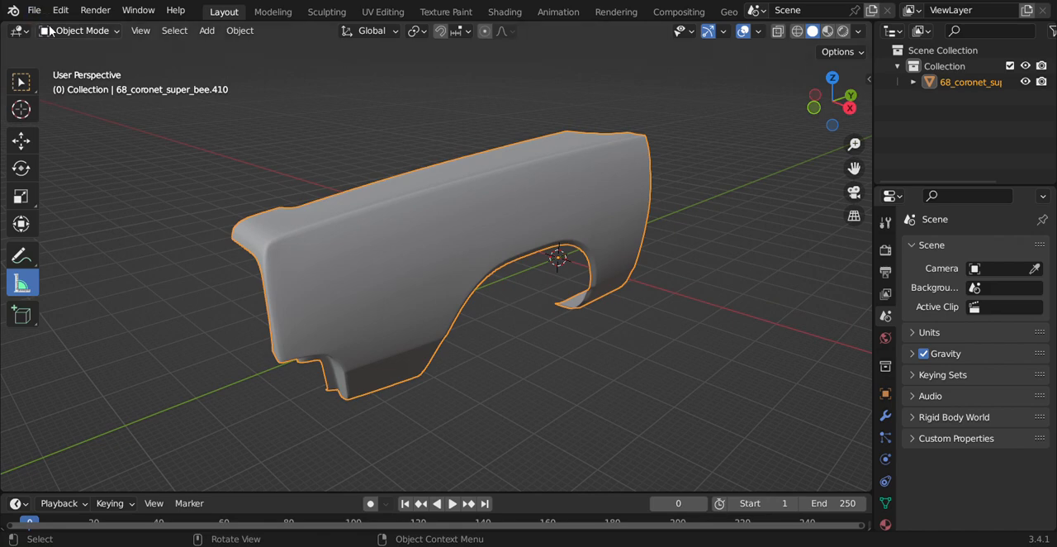
mouse_move(33, 10)
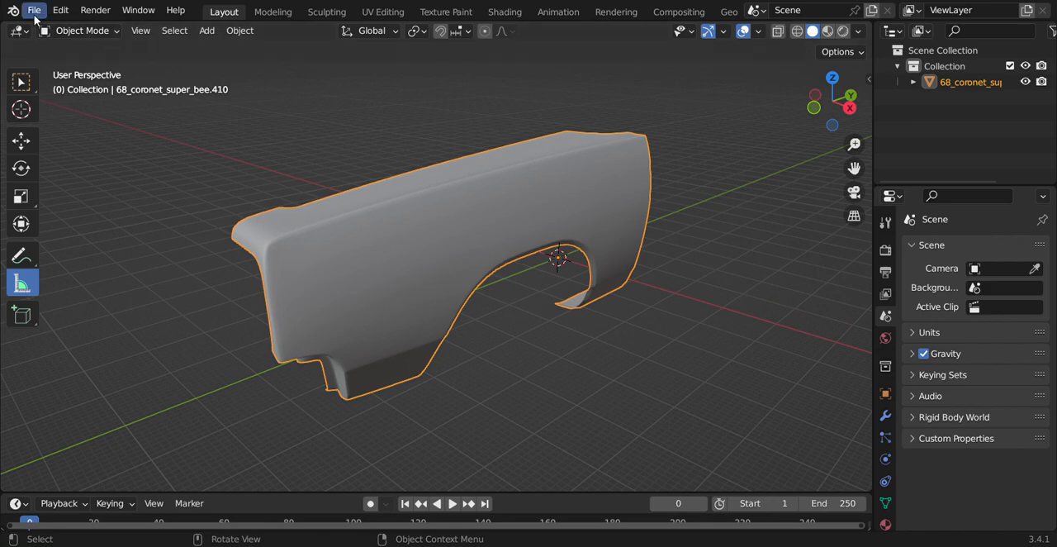
click(33, 9)
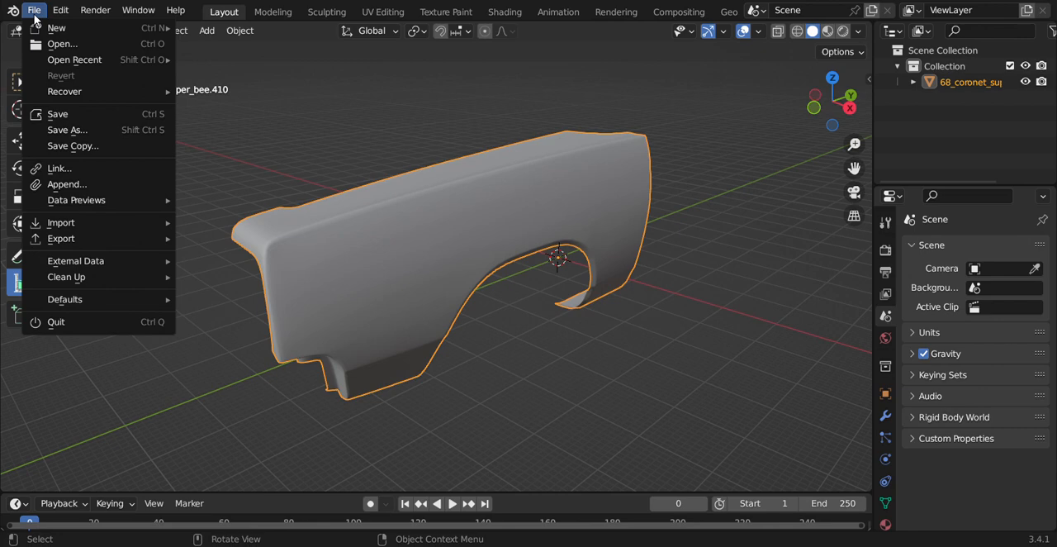
mouse_move(61, 221)
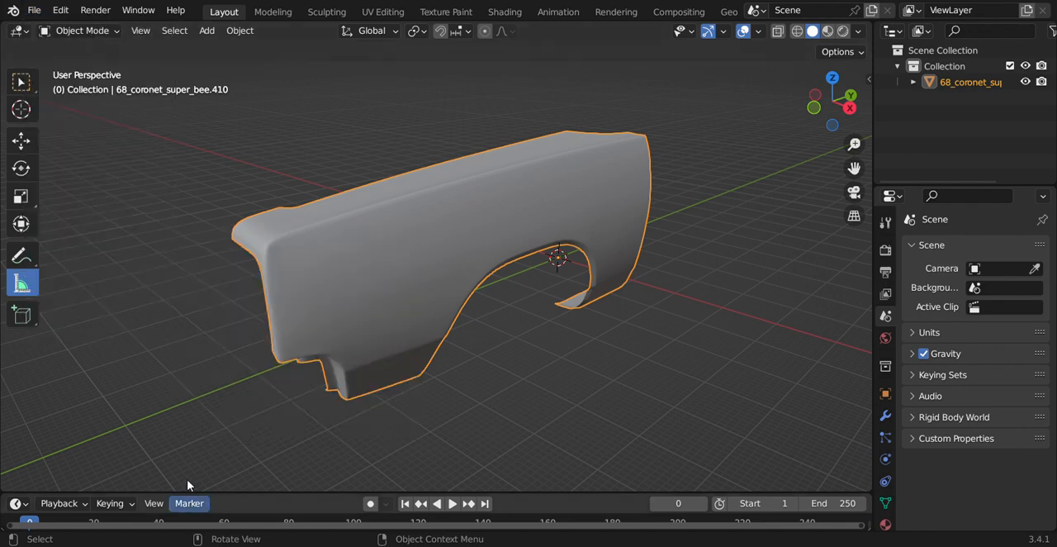
mouse_move(338, 454)
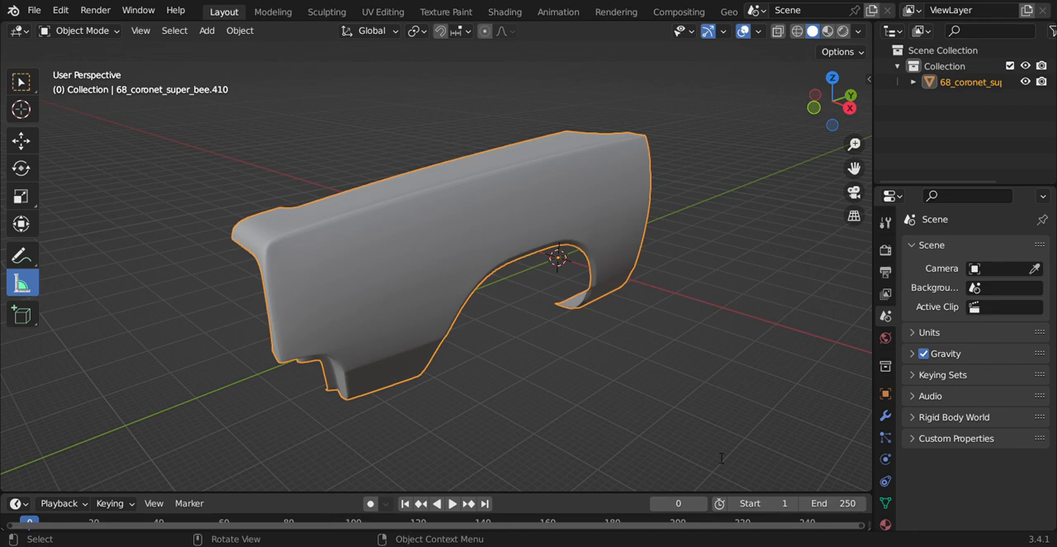
mouse_move(791, 494)
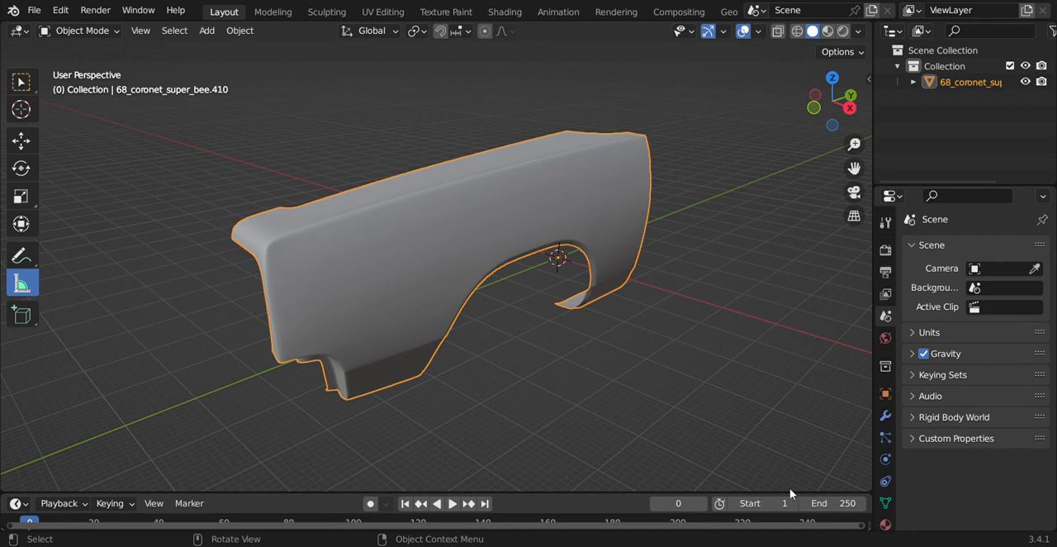
mouse_move(459, 390)
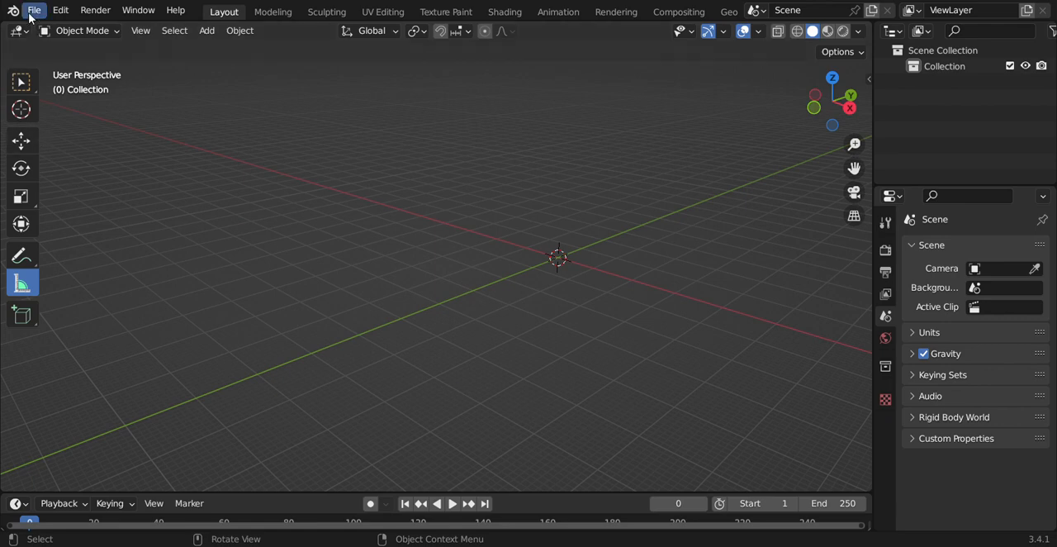
- Import the exported fender STL as Dodge Fender and inspect it from several angles
click(33, 10)
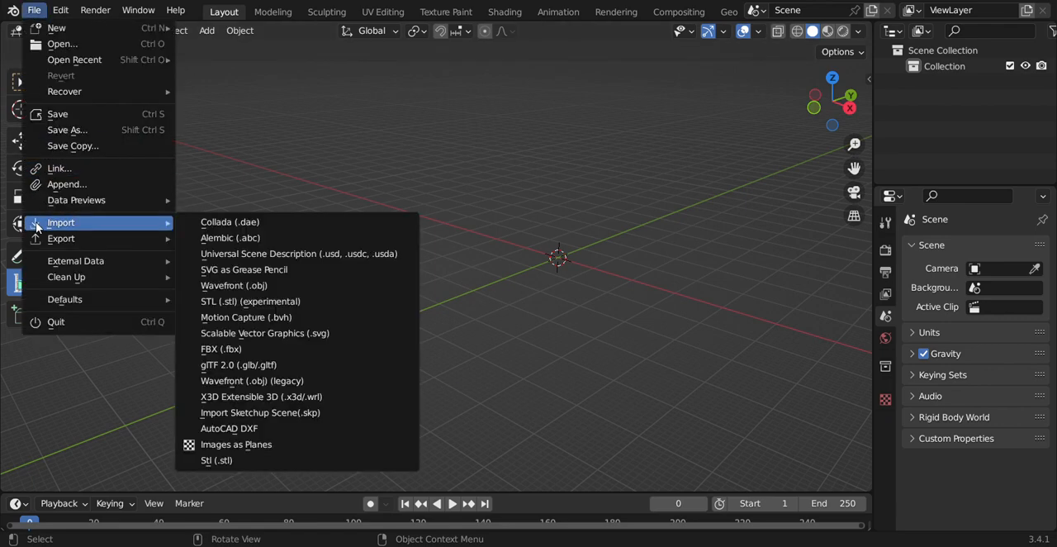
mouse_move(248, 300)
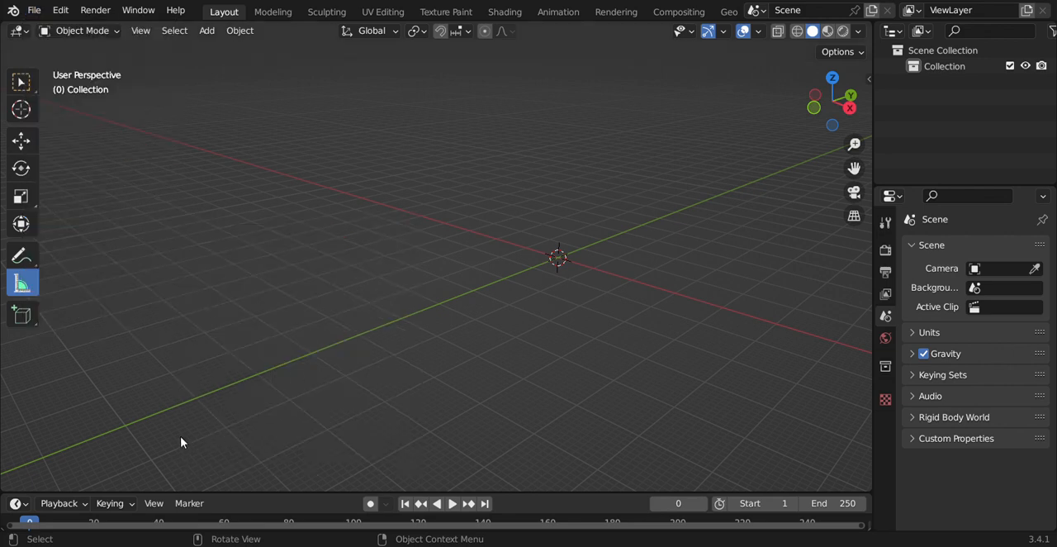
mouse_move(796, 479)
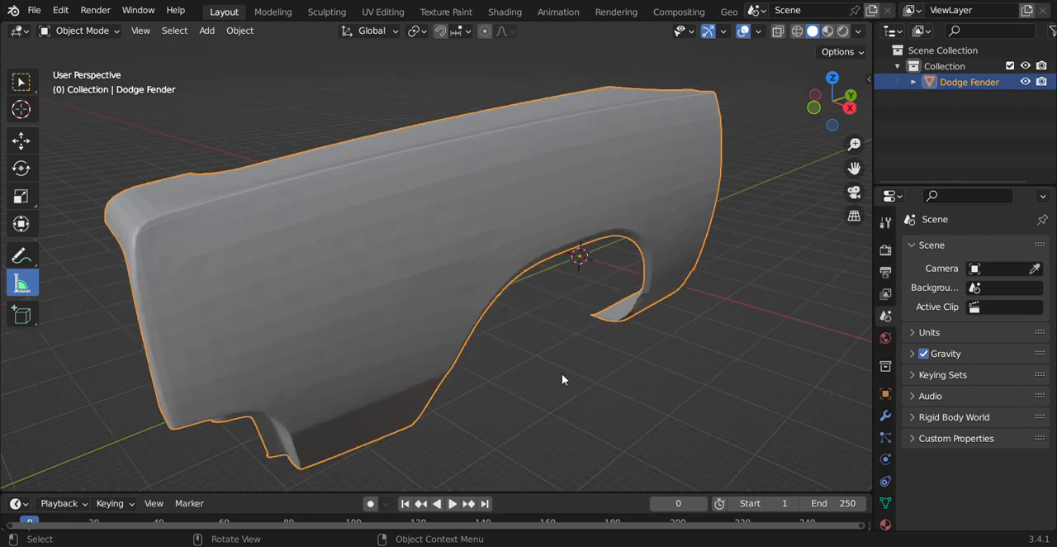
drag(561, 379, 553, 379)
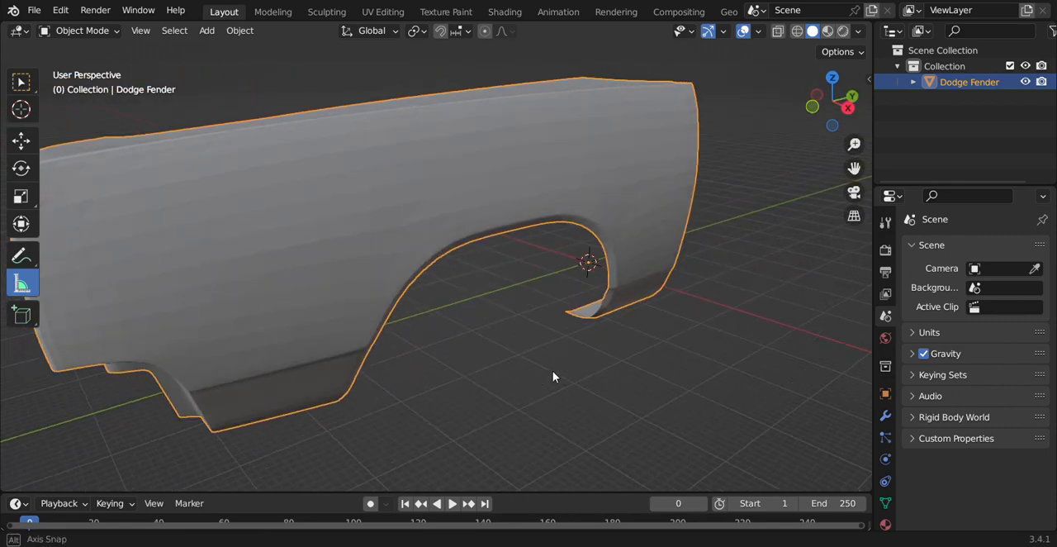
drag(553, 377, 591, 379)
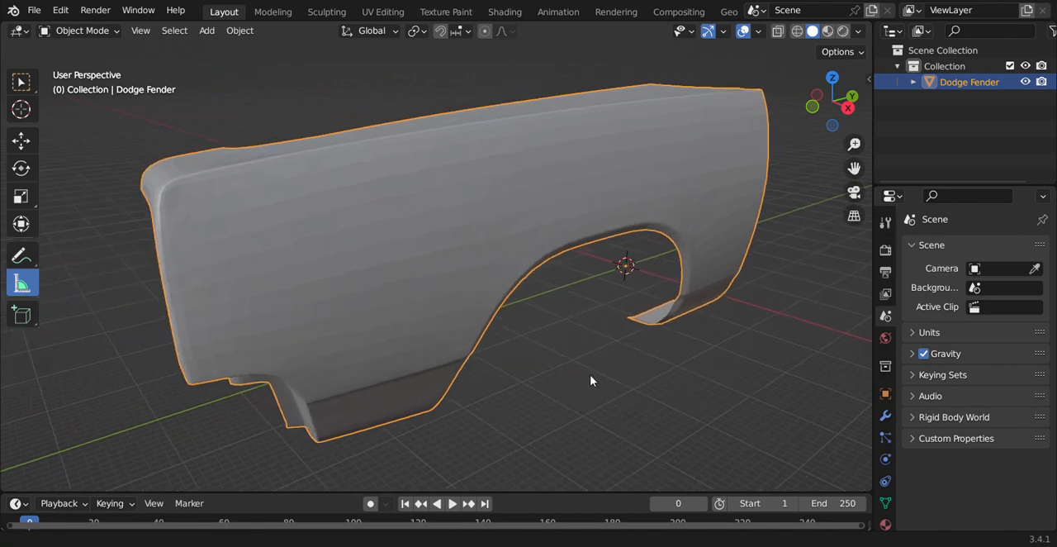
drag(592, 380, 603, 376)
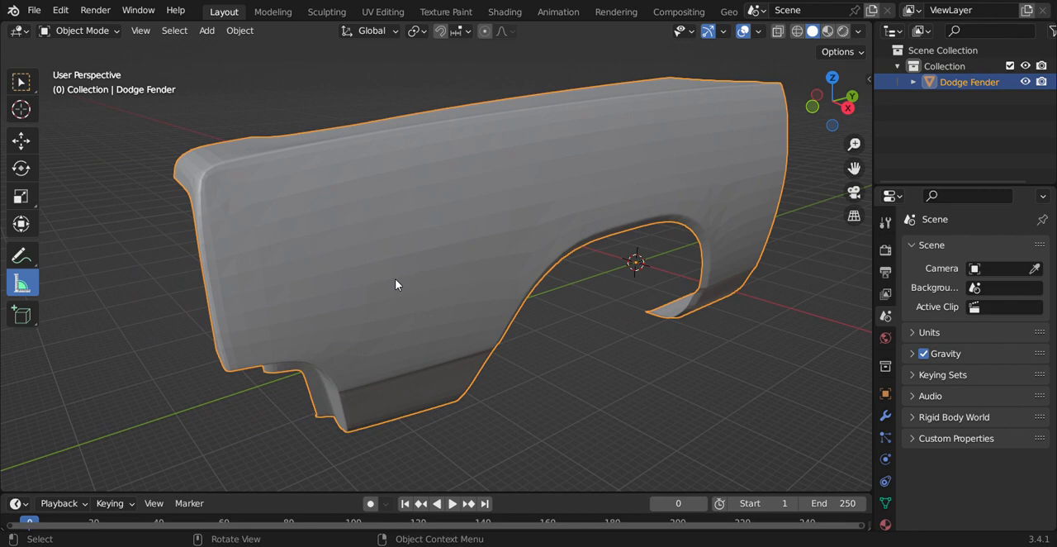
mouse_move(443, 128)
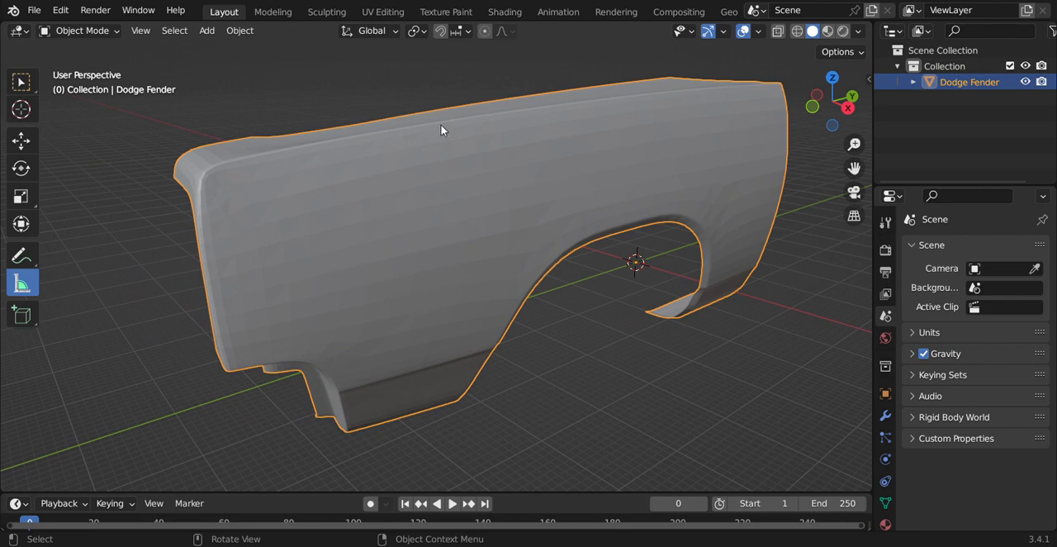
mouse_move(603, 204)
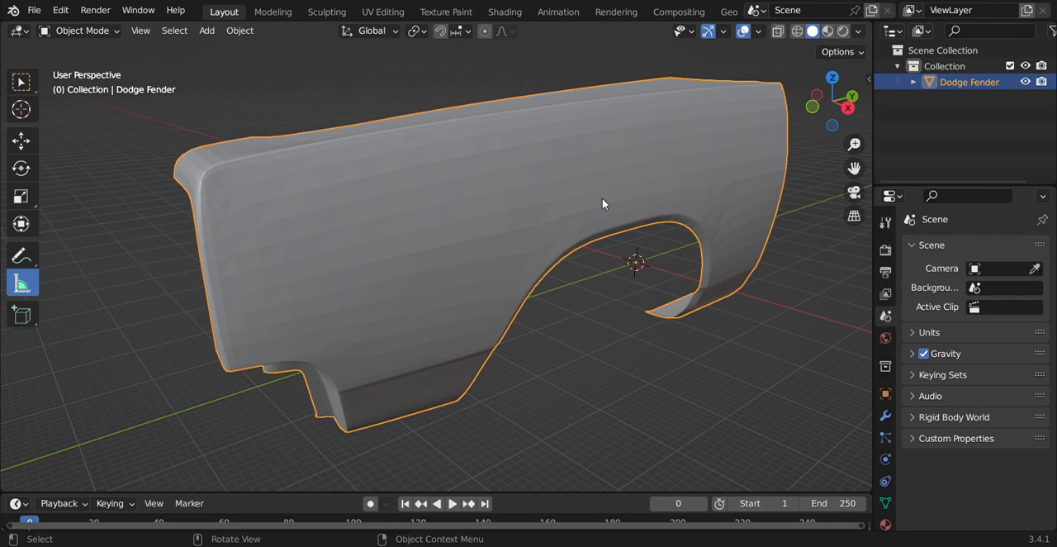
- View the fender's dense triangulated wireframe in Edit Mode, then return to the separated car scene
key(Tab)
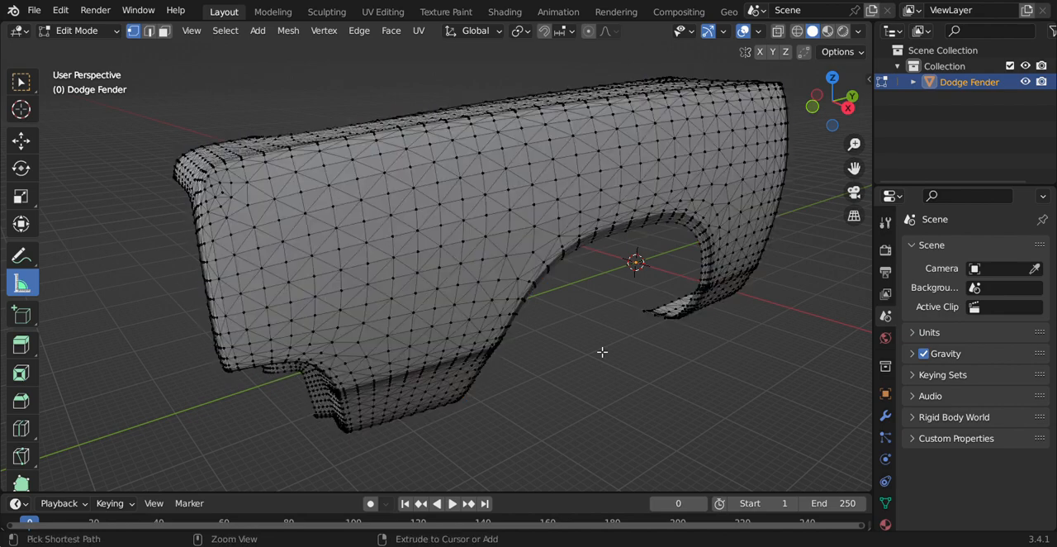
key(Tab)
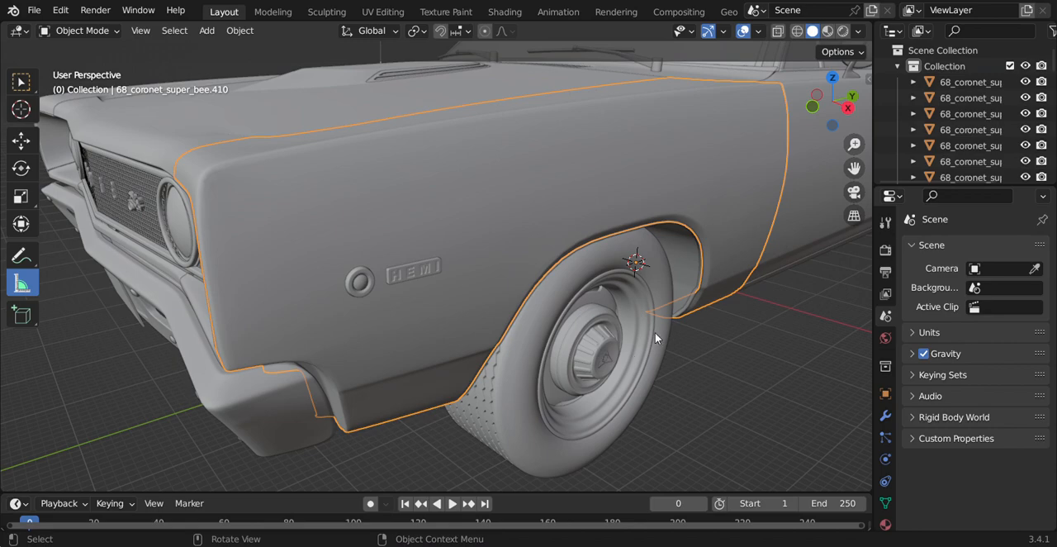
- Select the main body panel and pull the rear section away, leaving a gap behind the door
drag(657, 337, 367, 345)
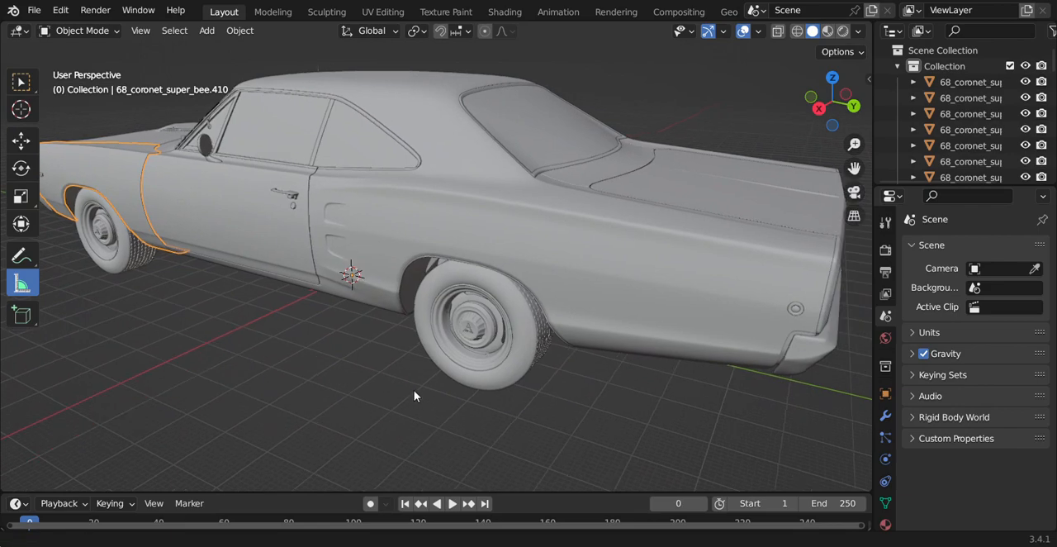
click(495, 232)
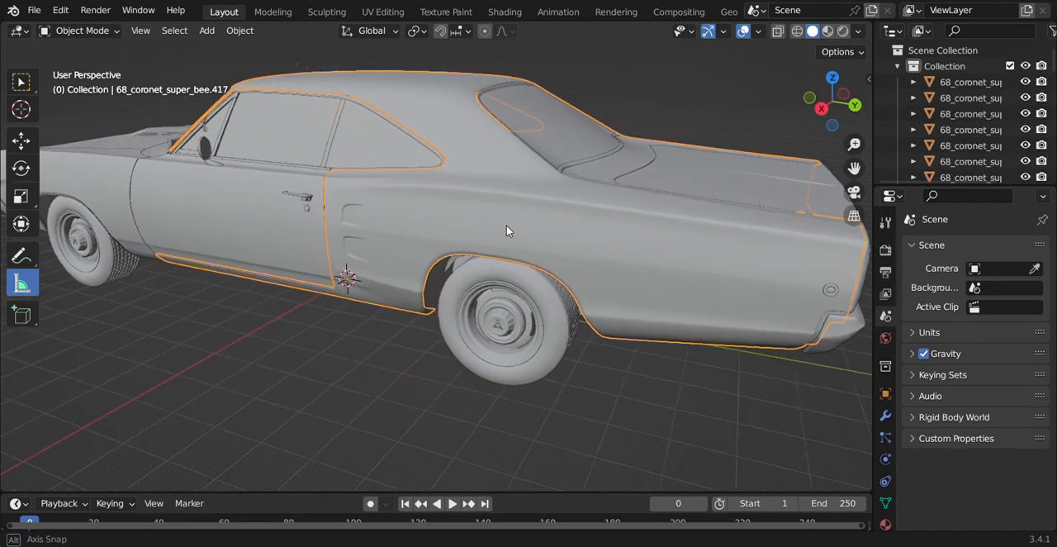
drag(507, 231, 510, 243)
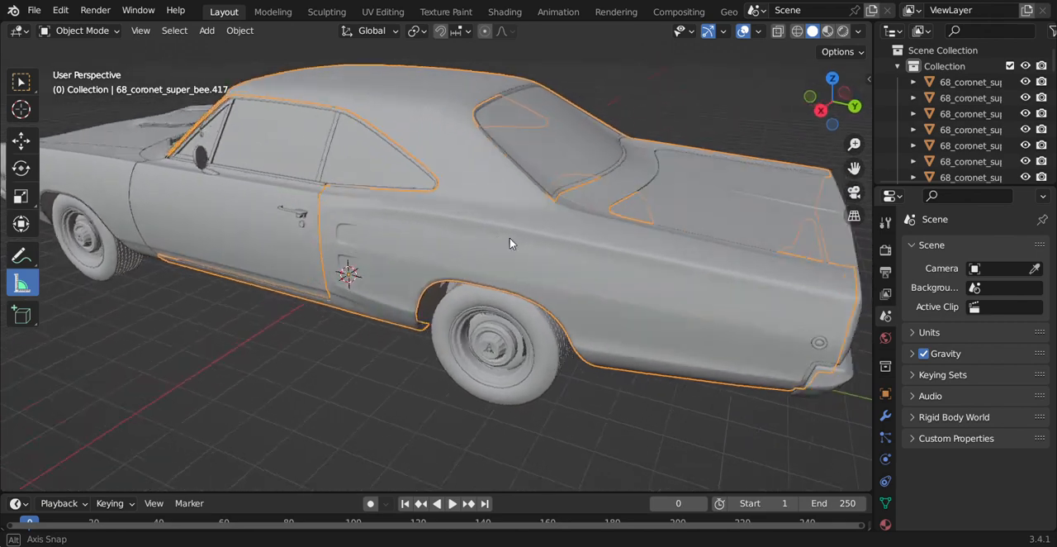
drag(512, 248, 537, 251)
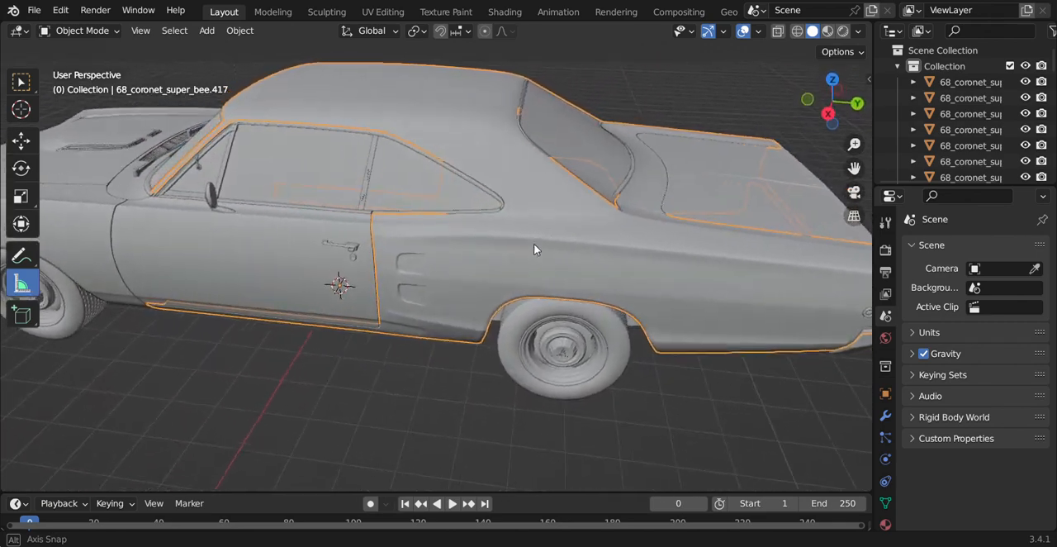
drag(535, 249, 495, 234)
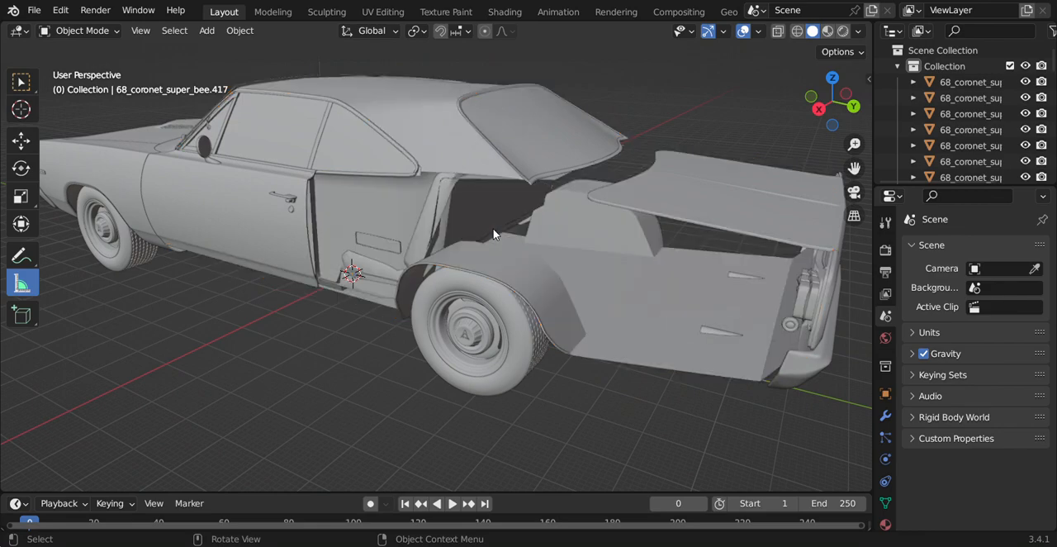
drag(495, 231, 482, 198)
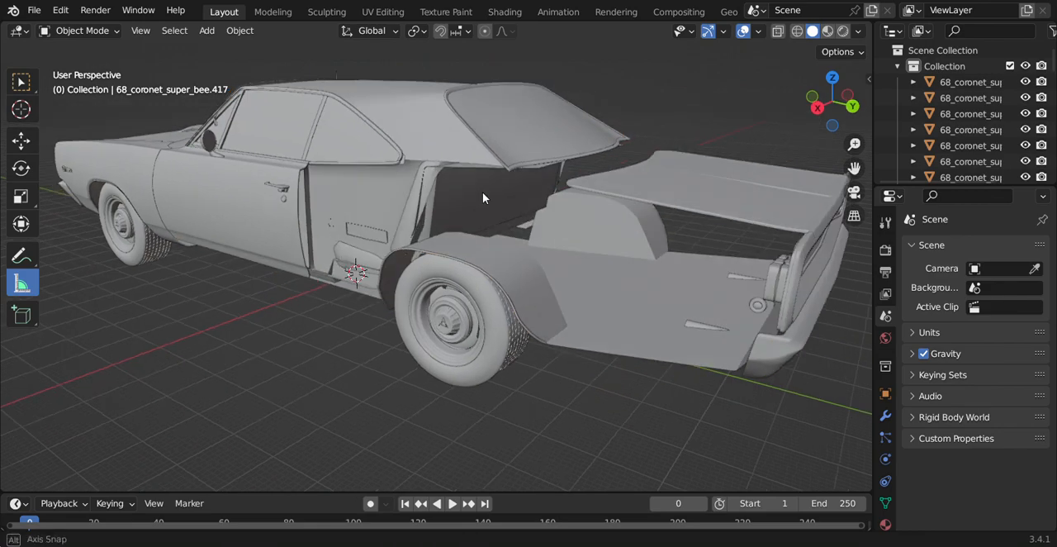
drag(482, 198, 495, 213)
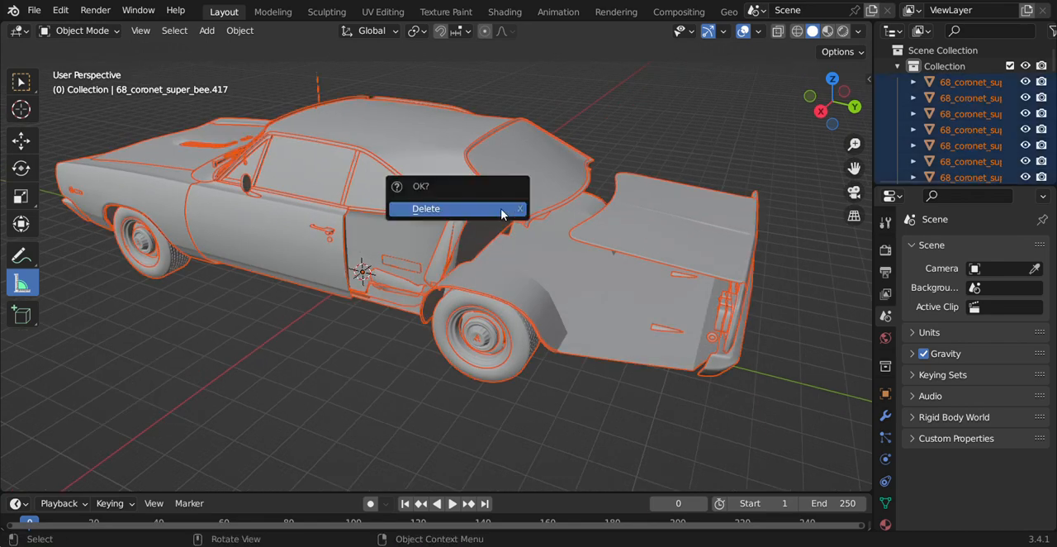
- Delete all other parts and inspect the remaining body shell from both sides
click(426, 208)
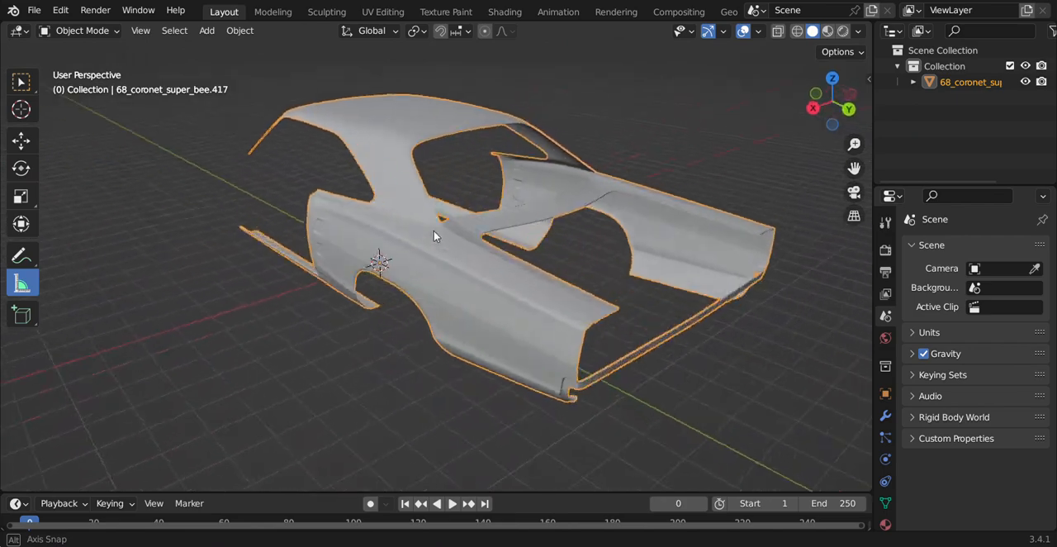
drag(436, 235, 494, 261)
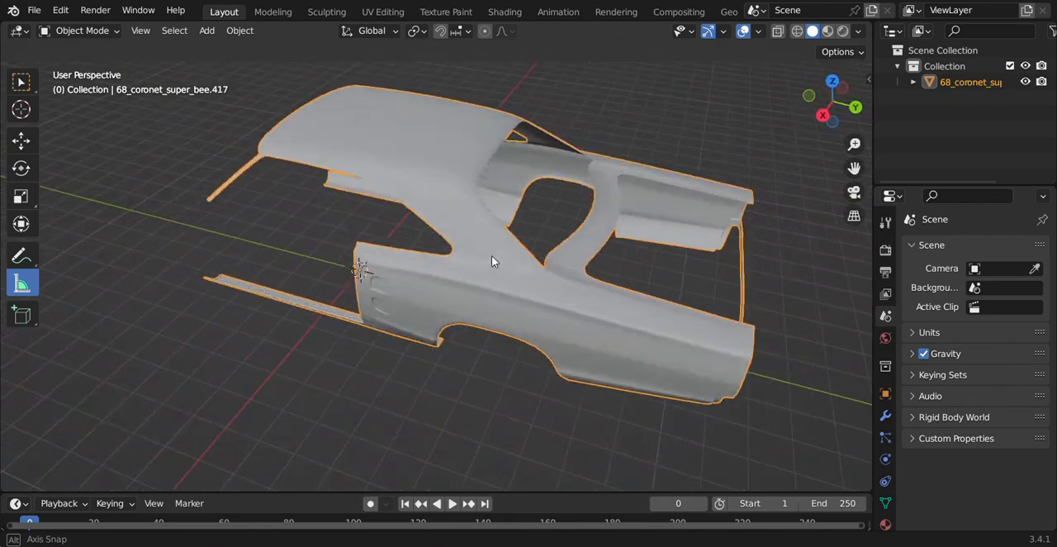
drag(494, 261, 423, 275)
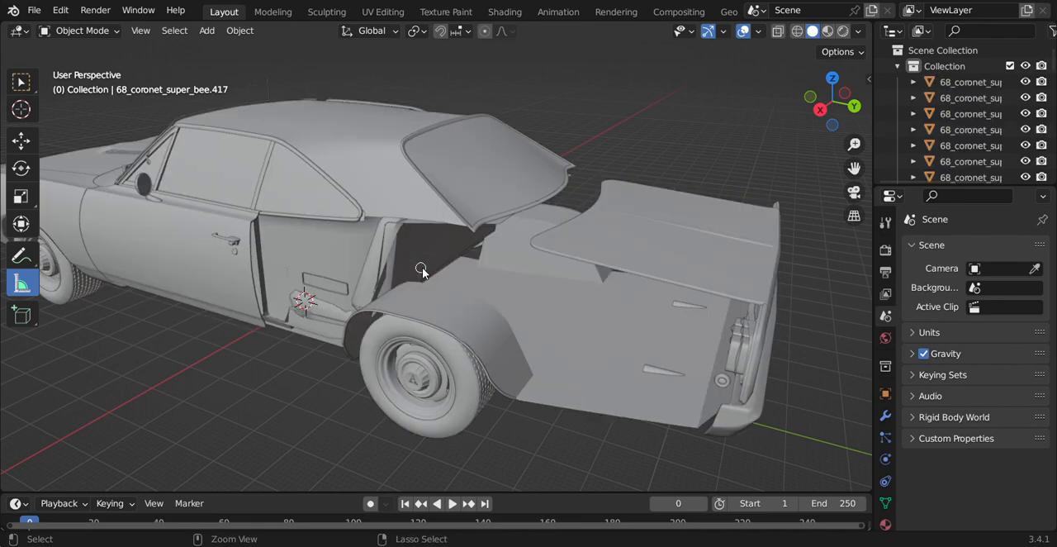
- Check the restored full car from side, front and three-quarter views, then deselect the body
drag(421, 272, 529, 307)
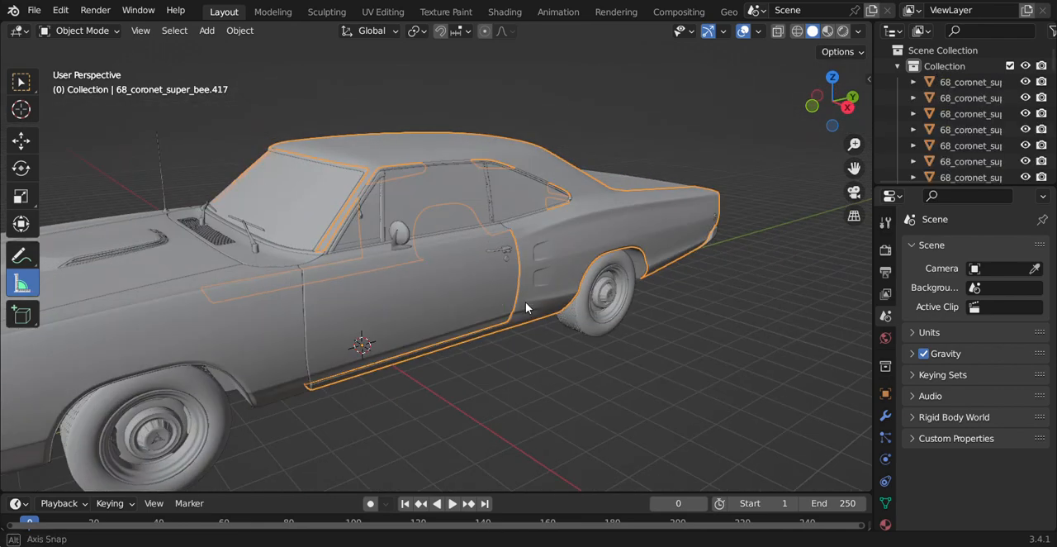
drag(528, 307, 495, 339)
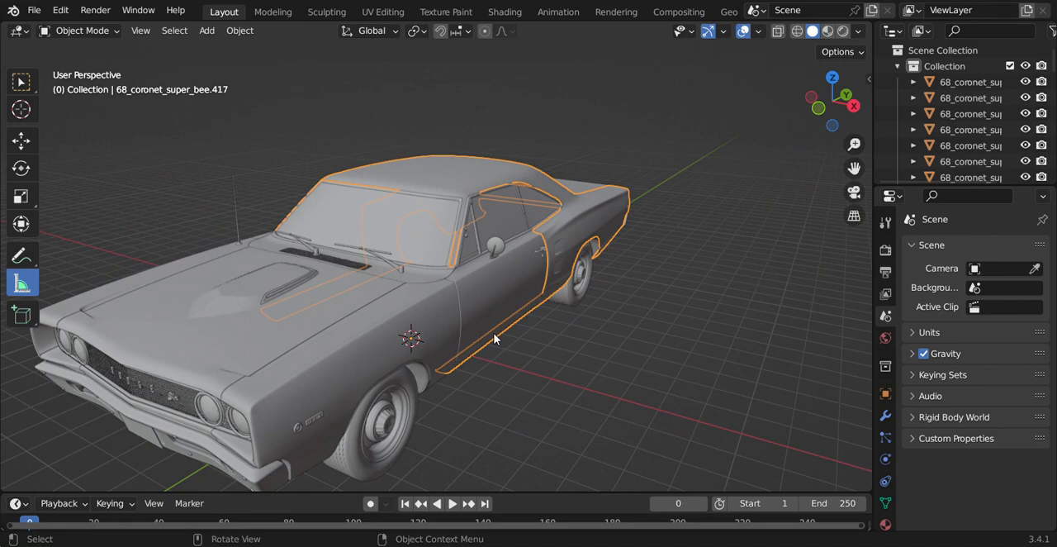
drag(495, 339, 469, 332)
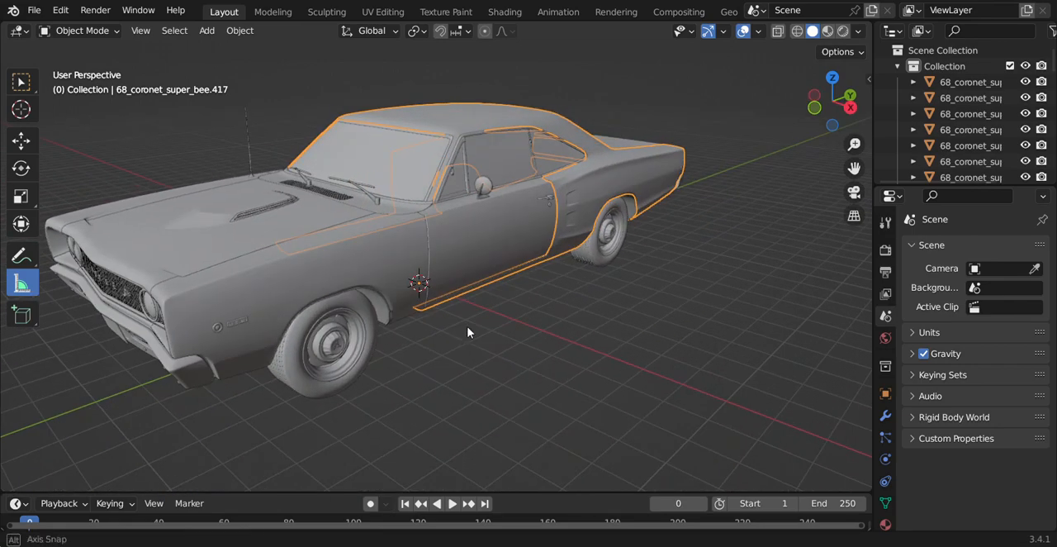
drag(469, 332, 485, 346)
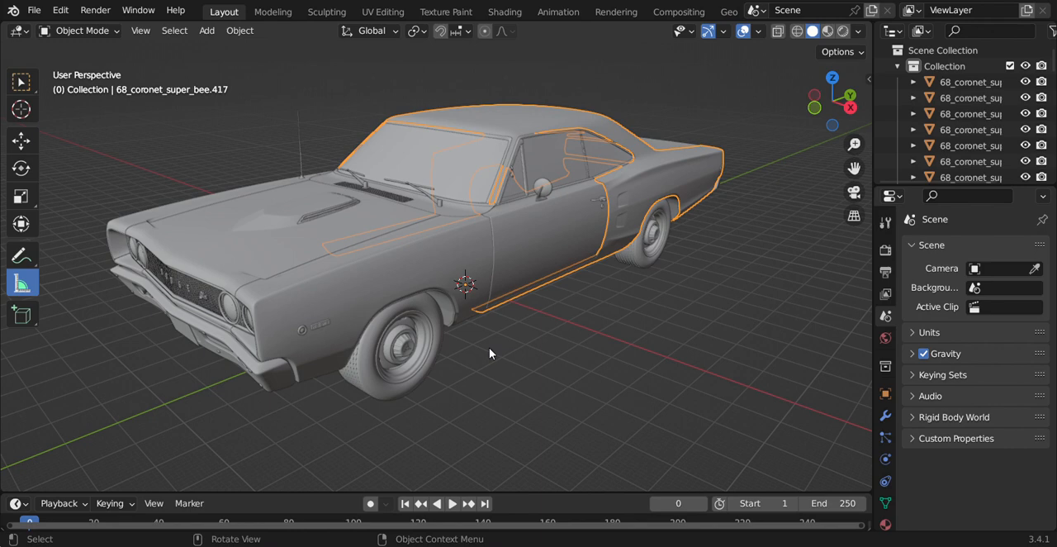
mouse_move(498, 358)
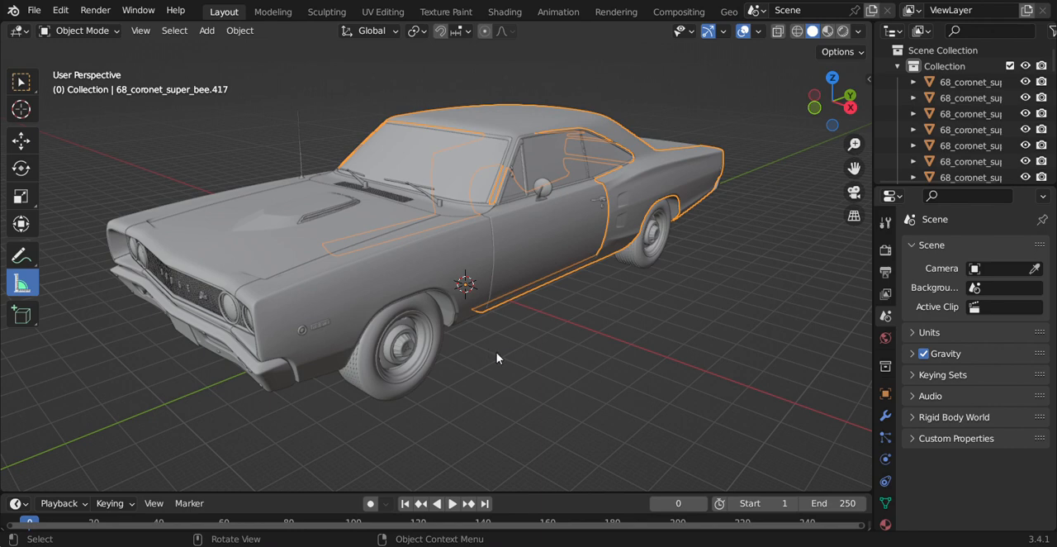
click(518, 355)
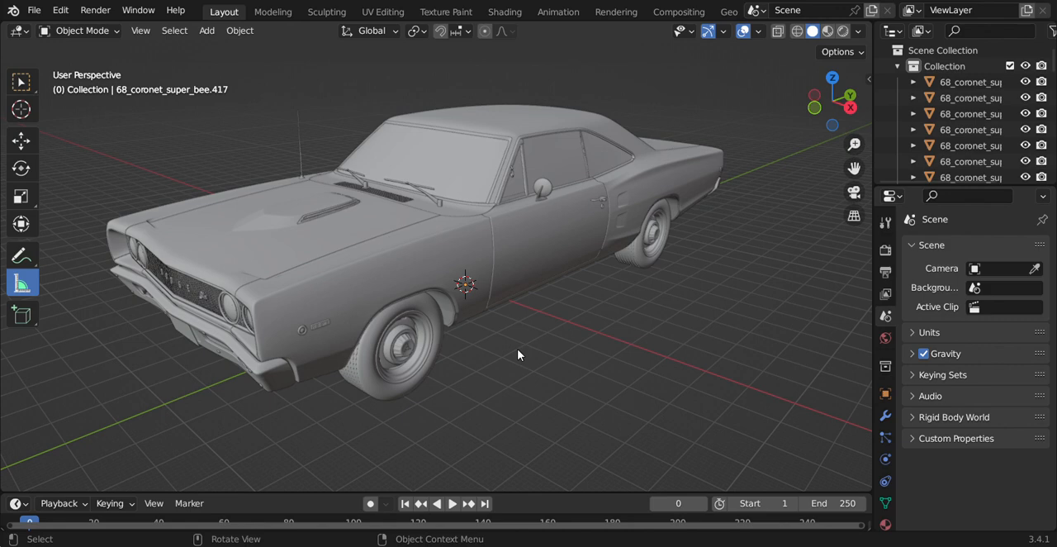
mouse_move(540, 322)
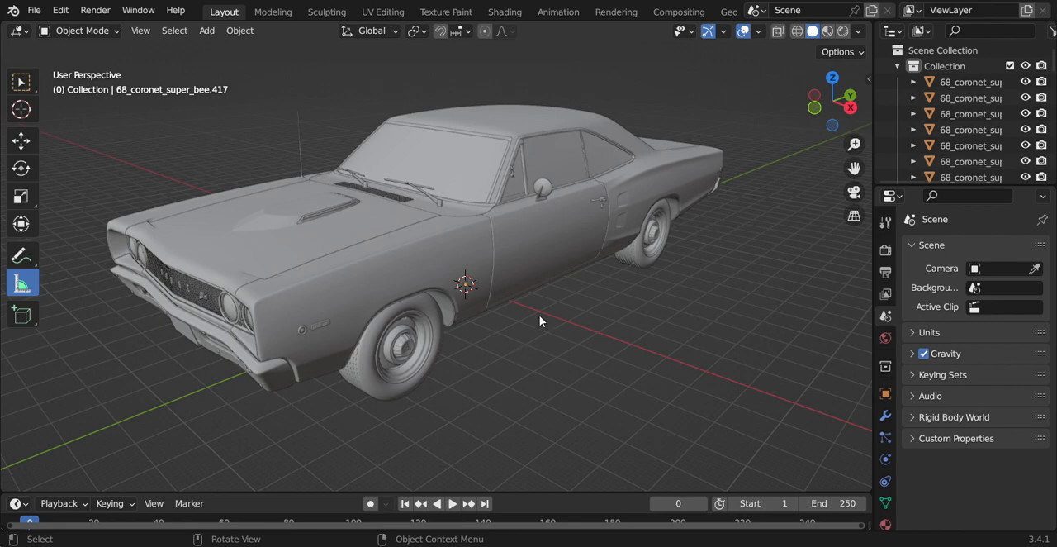
- Orbit low around the car's front and pull back to confirm it is whole
drag(542, 320, 647, 354)
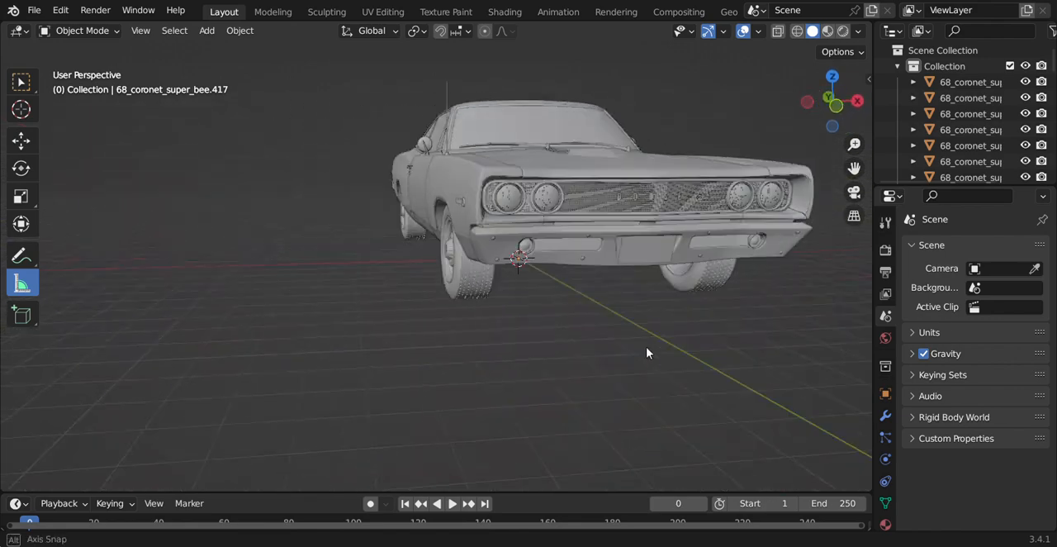
drag(647, 353, 537, 373)
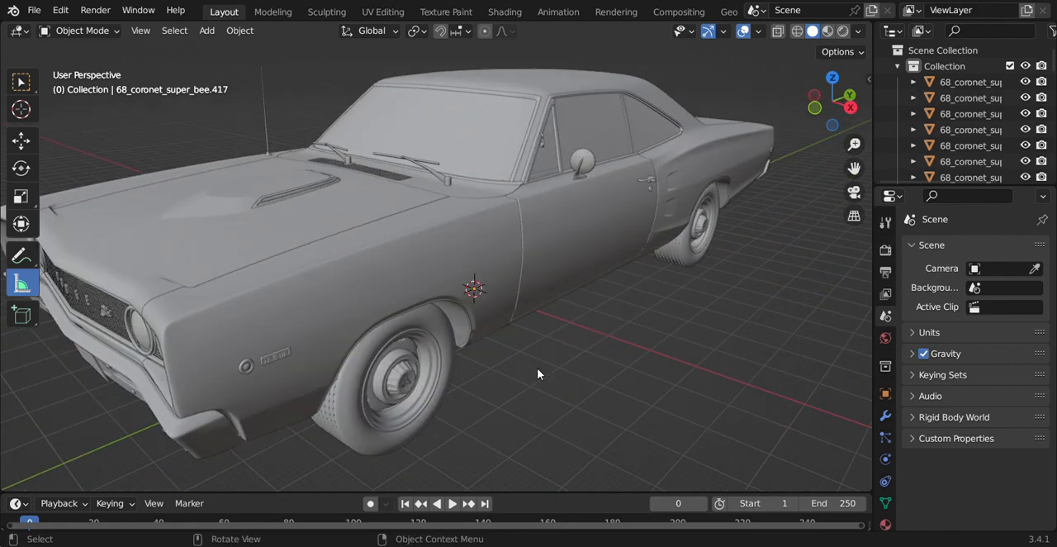
drag(537, 373, 558, 360)
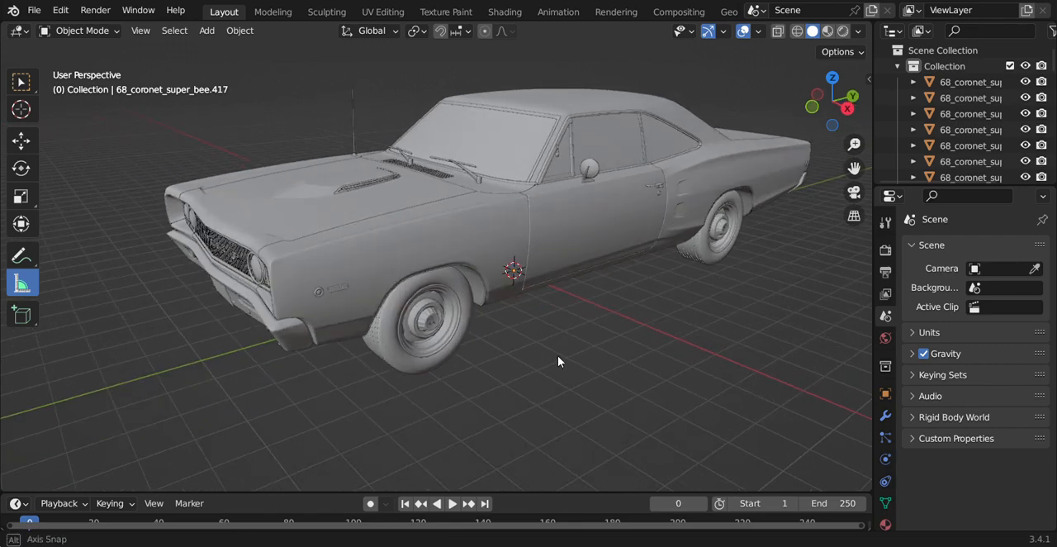